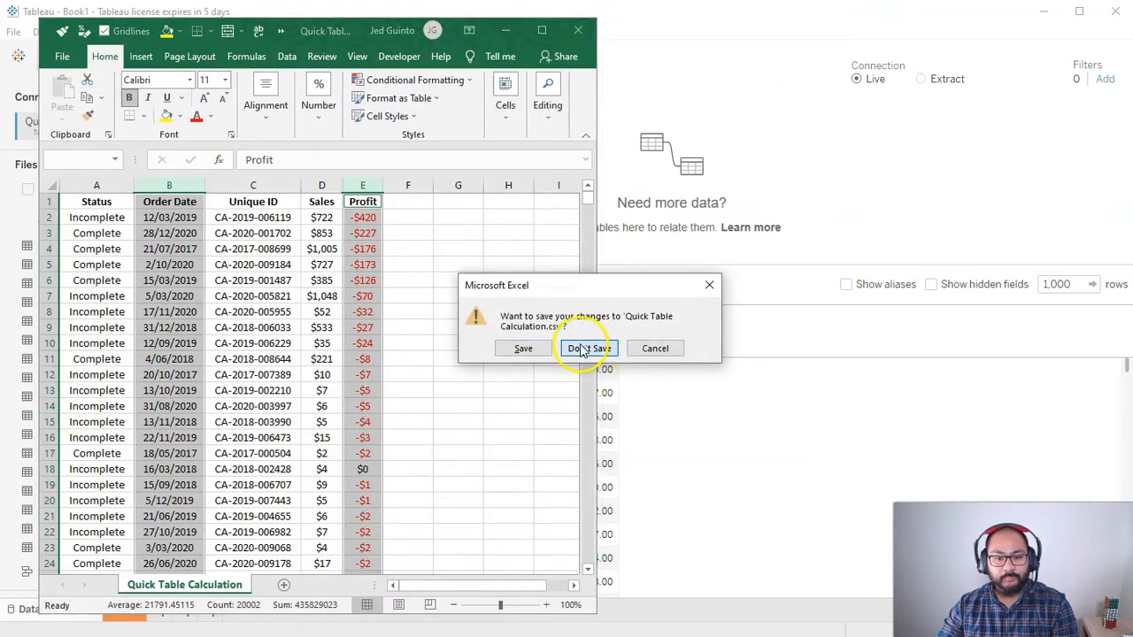
# - Discard the Excel workbook changes and return to Tableau's blank Sheet 1
pyautogui.click(585, 348)
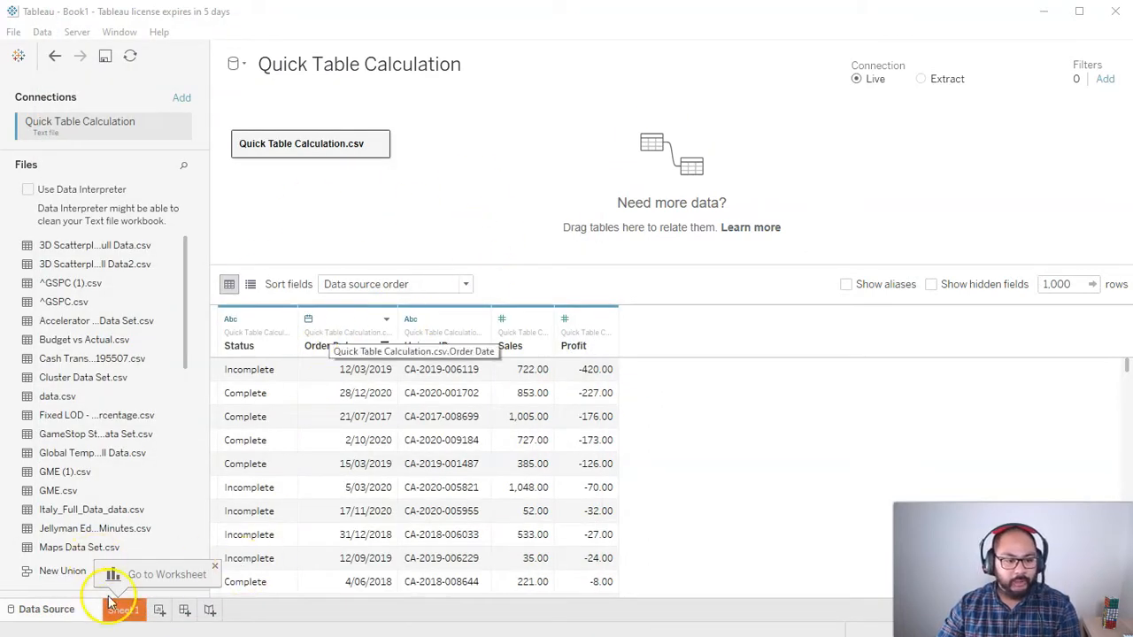
pyautogui.click(115, 610)
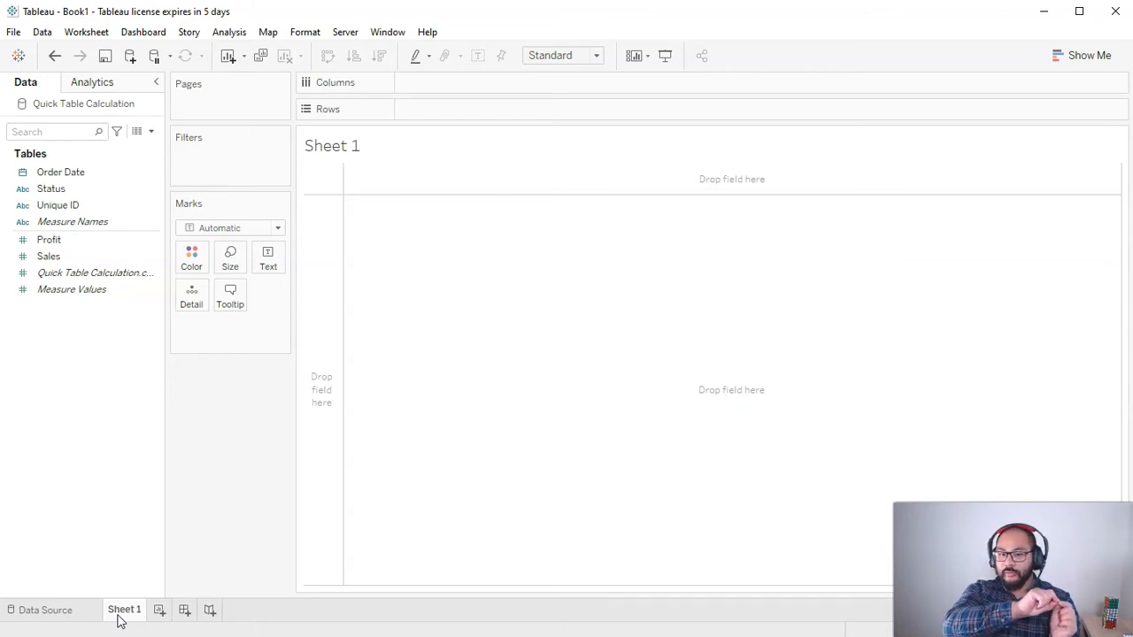
# - Plot SUM(Sales) against continuous Month of Order Date as a line
pyautogui.click(60, 171)
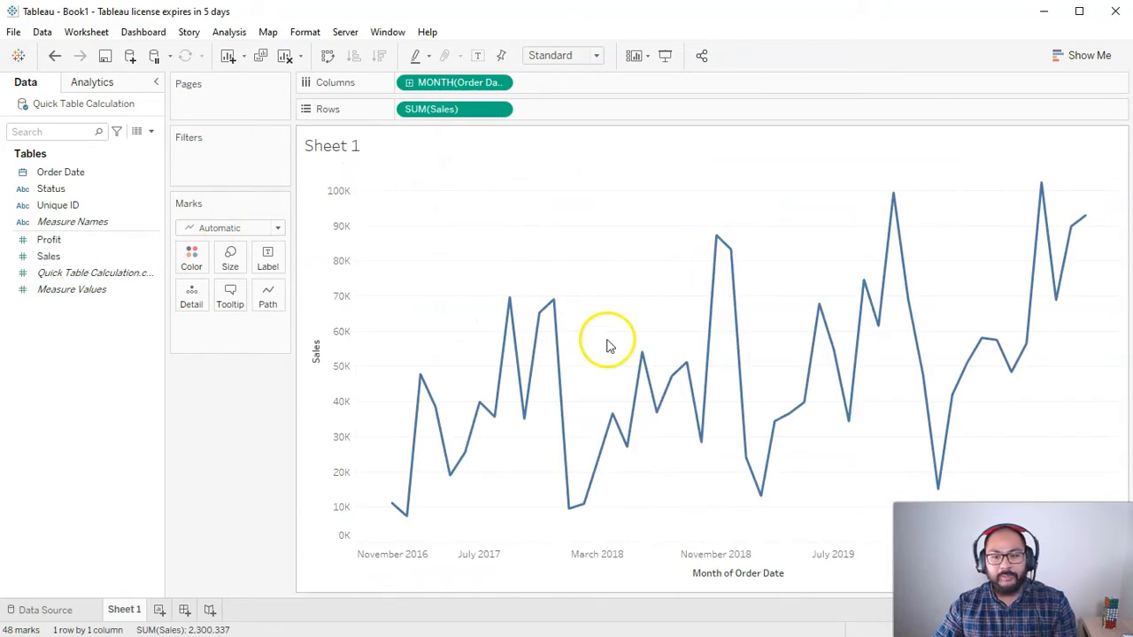
pyautogui.moveTo(628, 397)
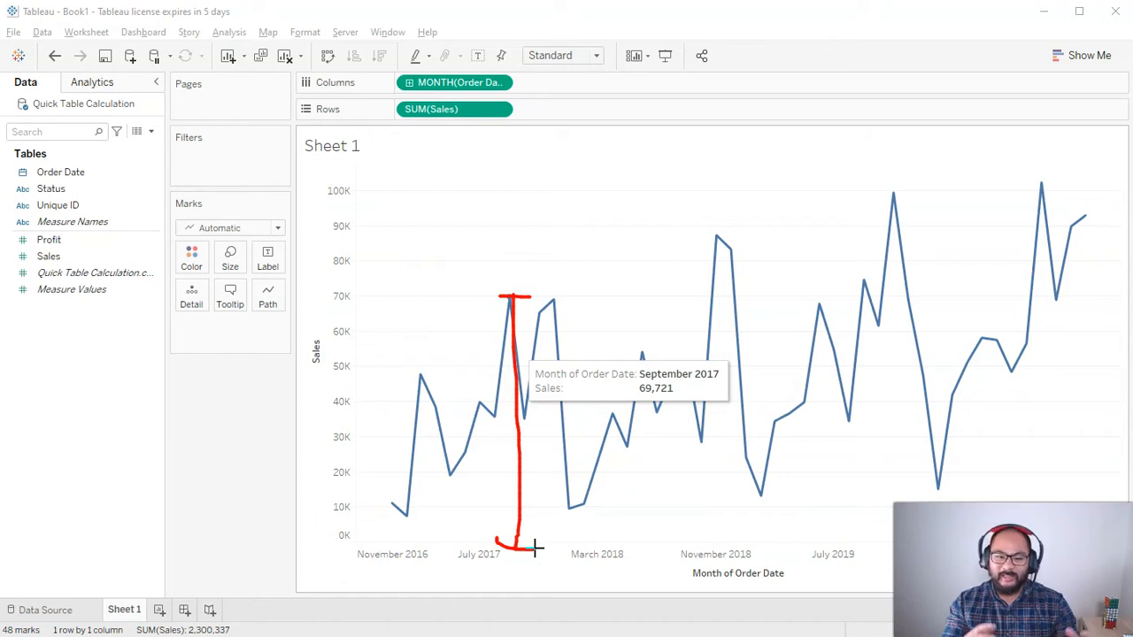
pyautogui.moveTo(559, 432)
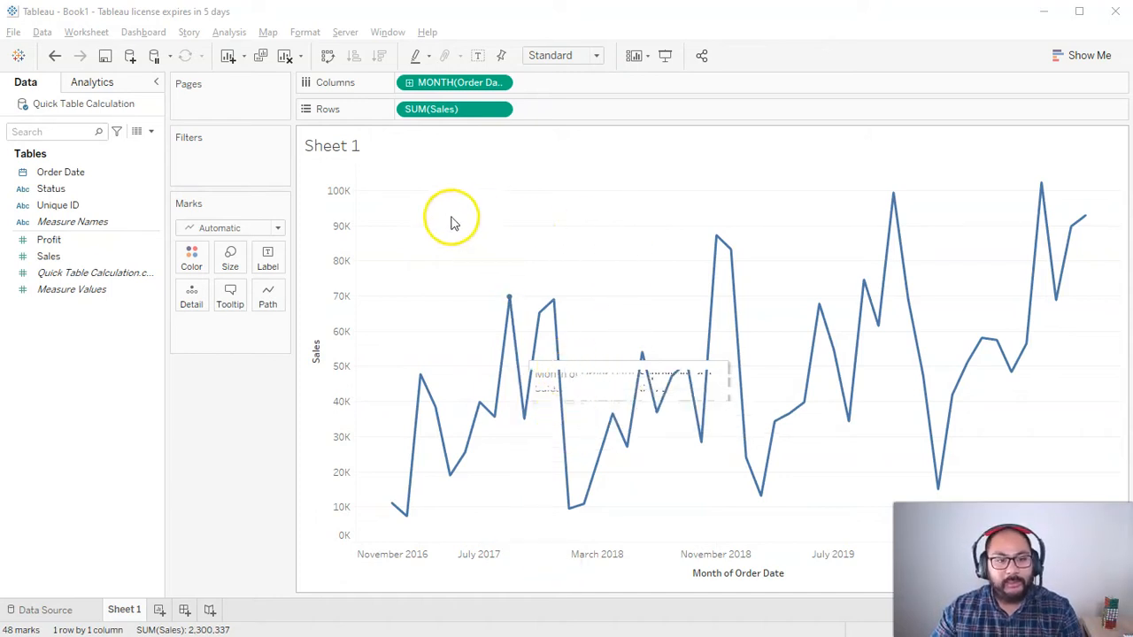
pyautogui.click(431, 109)
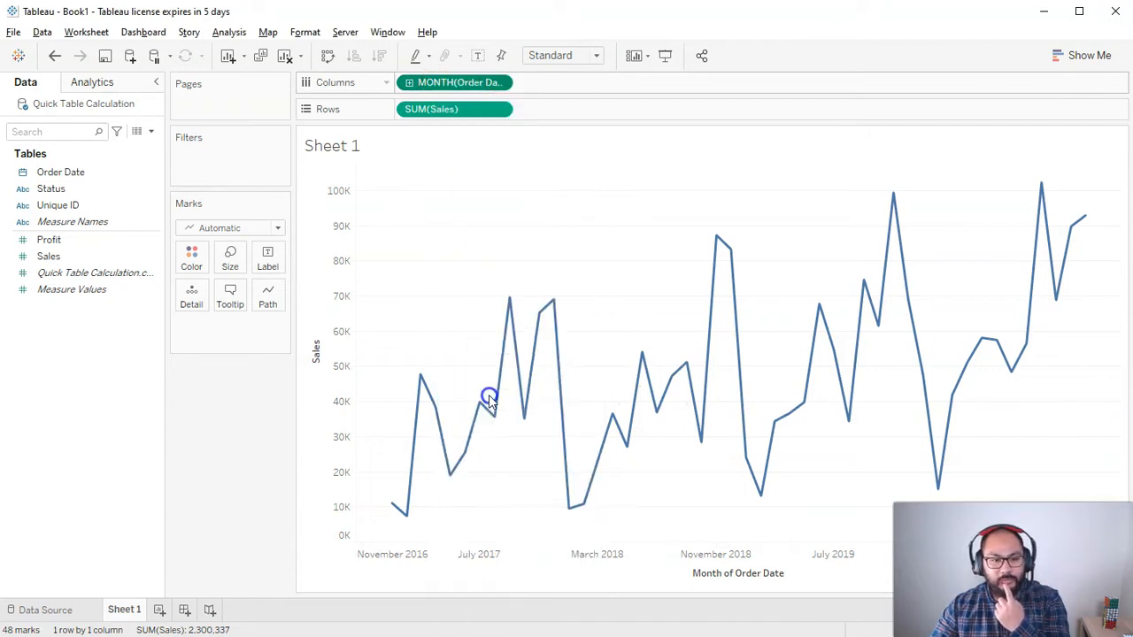
# - Switch the date to continuous Quarter and draw sales as labelled bars
pyautogui.click(466, 82)
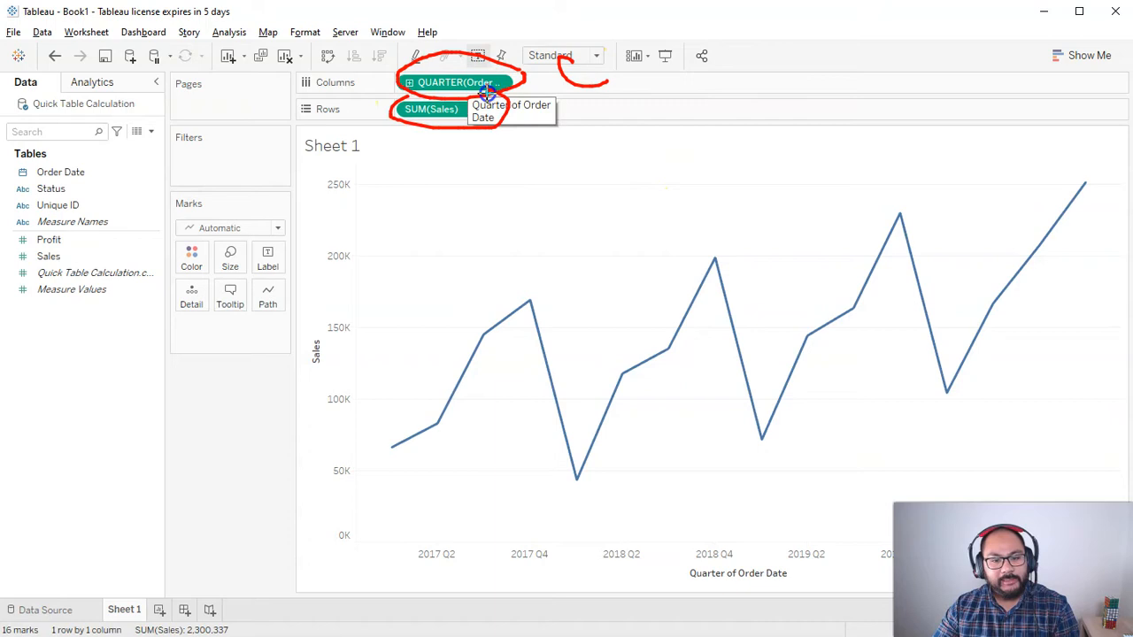
pyautogui.click(277, 228)
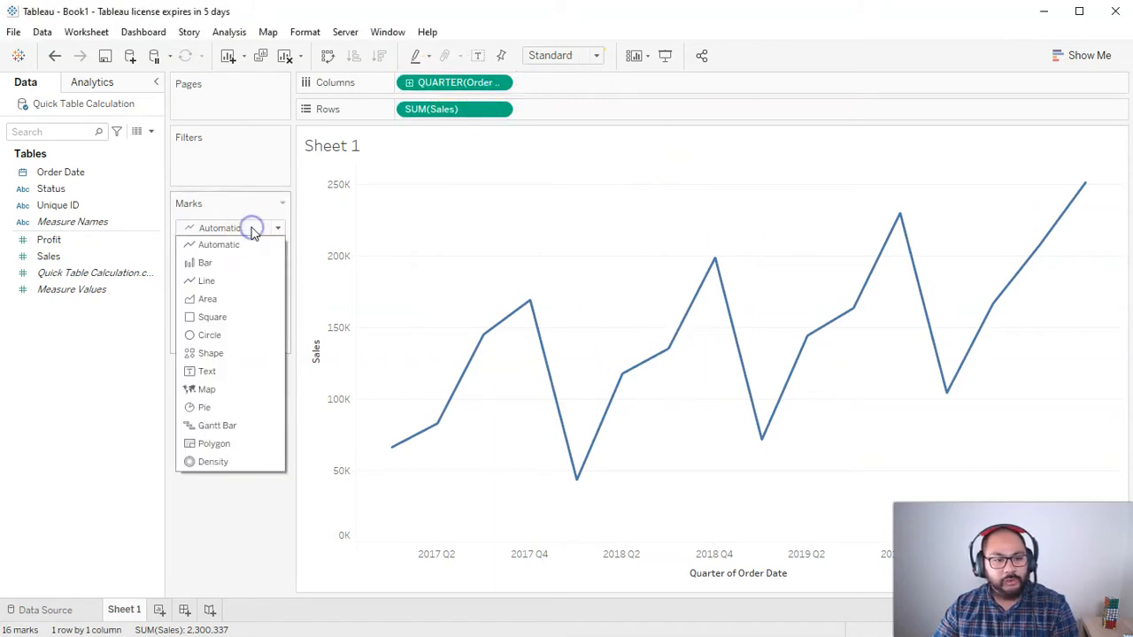
pyautogui.click(205, 262)
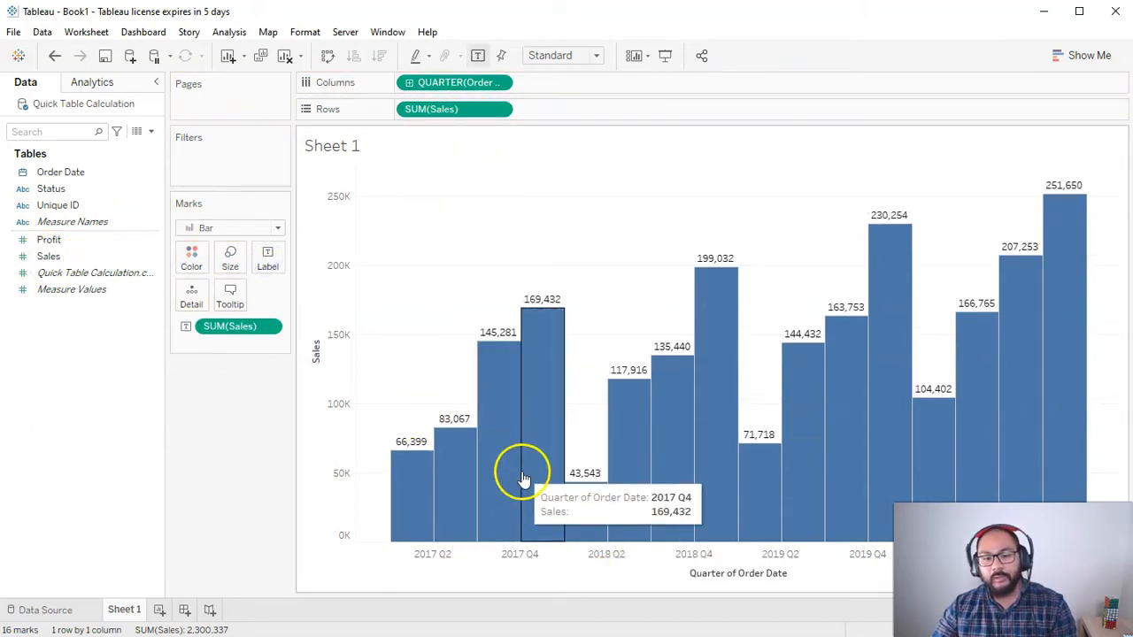
pyautogui.moveTo(438, 432)
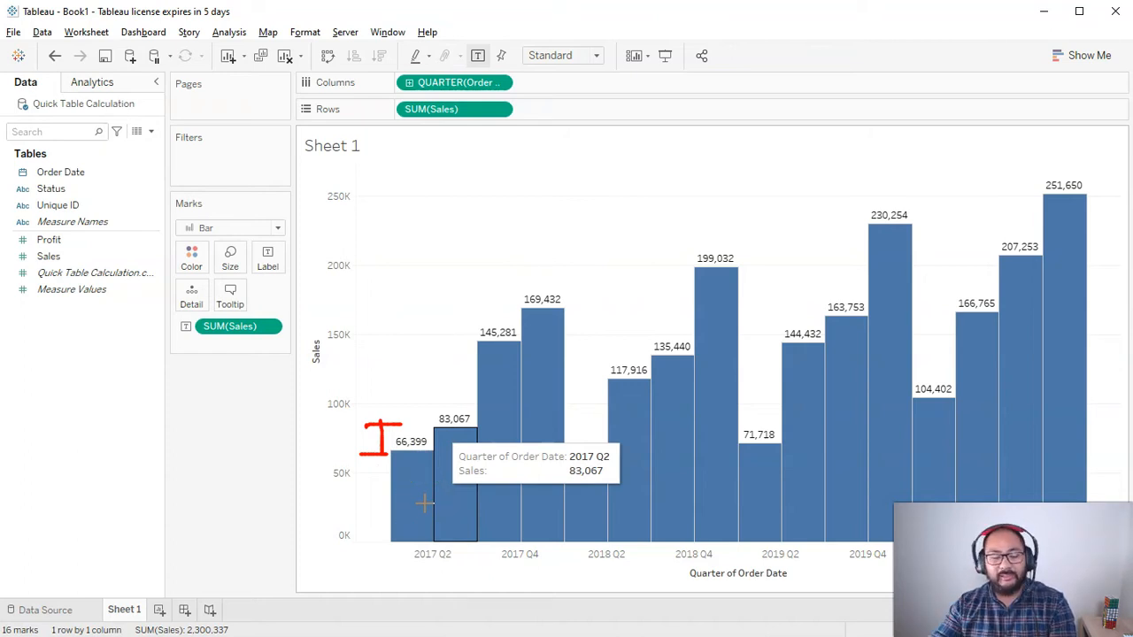
pyautogui.moveTo(516, 377)
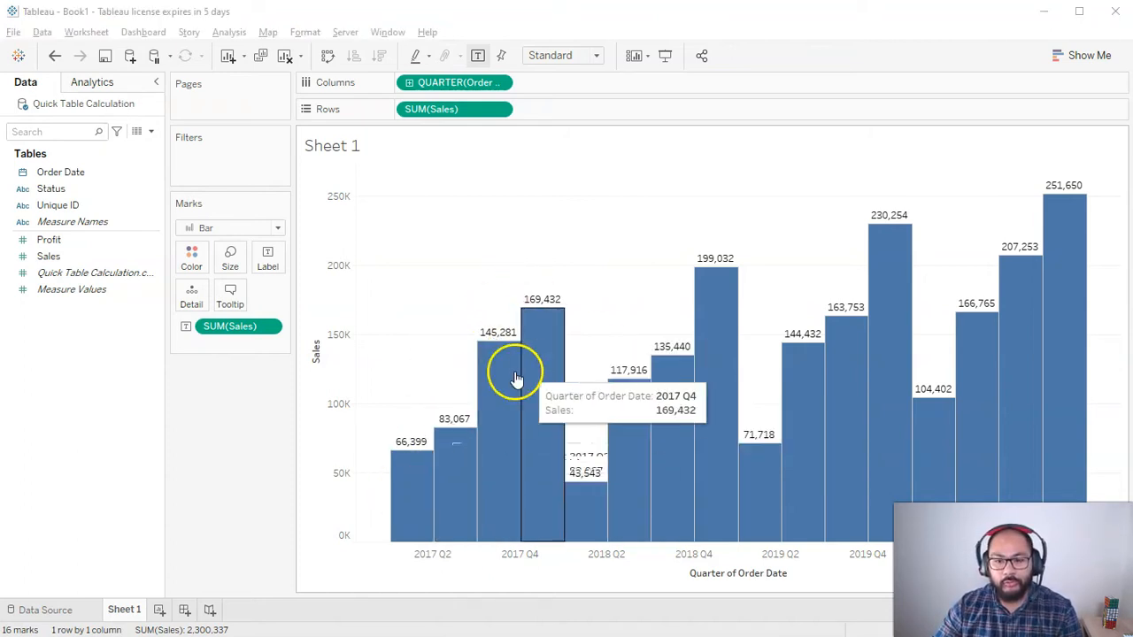
pyautogui.moveTo(839, 280)
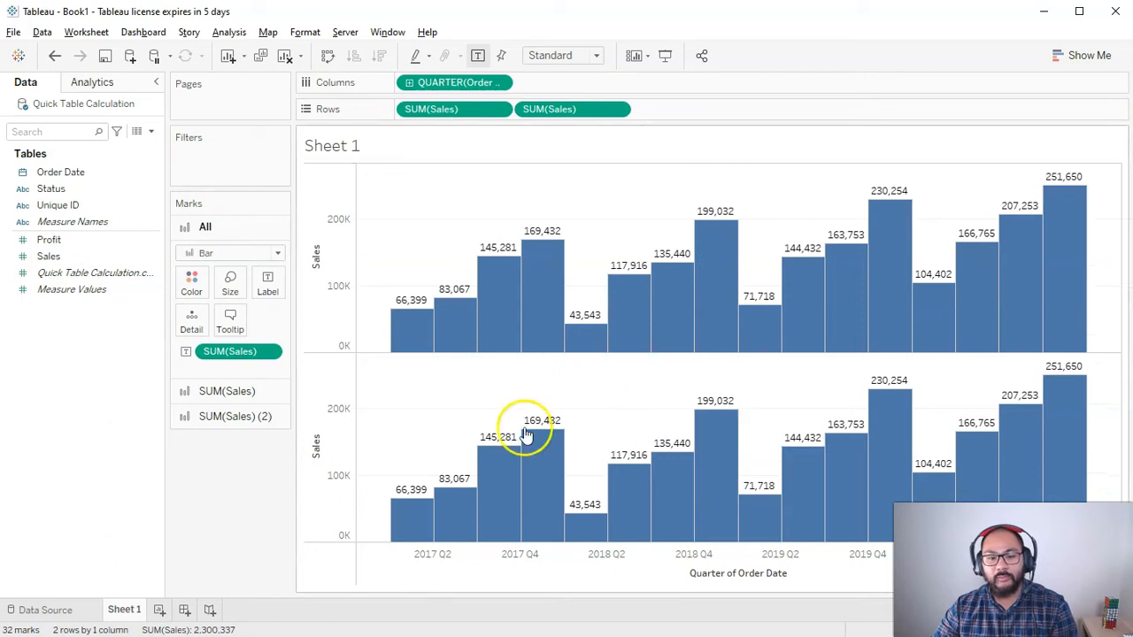
# - Duplicate SUM(Sales) on Rows and remove labels from the SUM(Sales) (2) pane
pyautogui.click(564, 109)
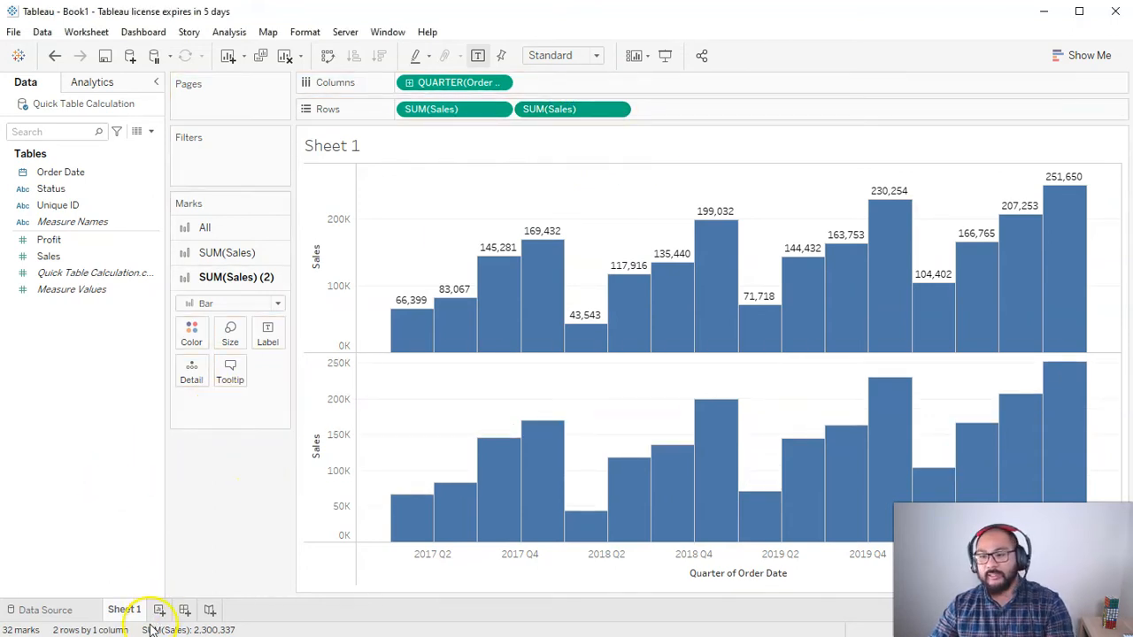
pyautogui.moveTo(580, 336)
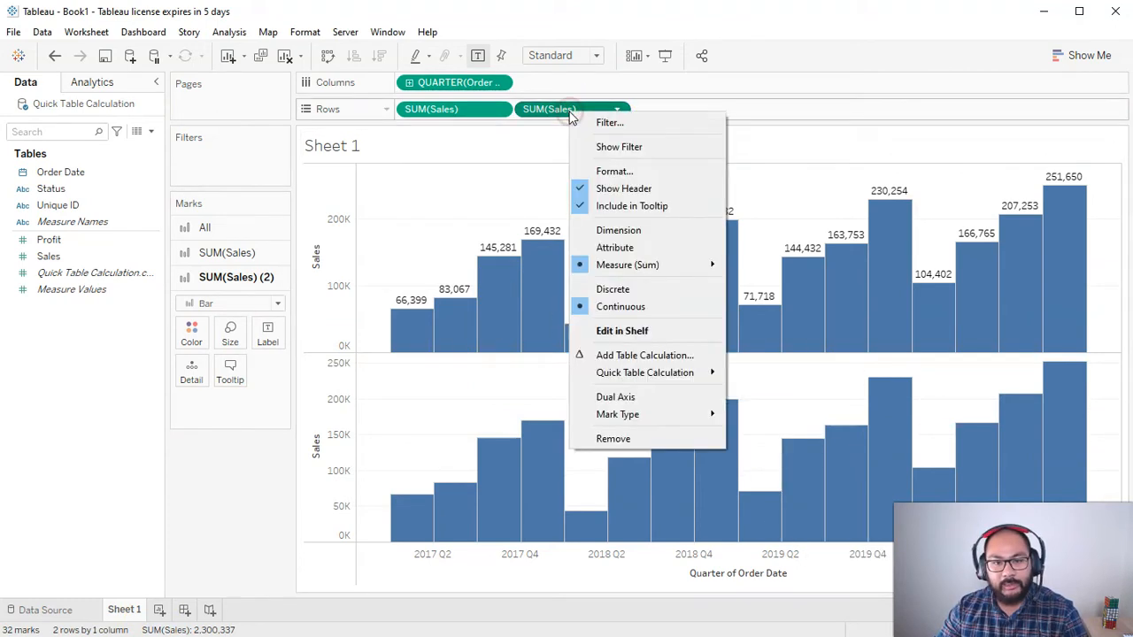
pyautogui.moveTo(645, 373)
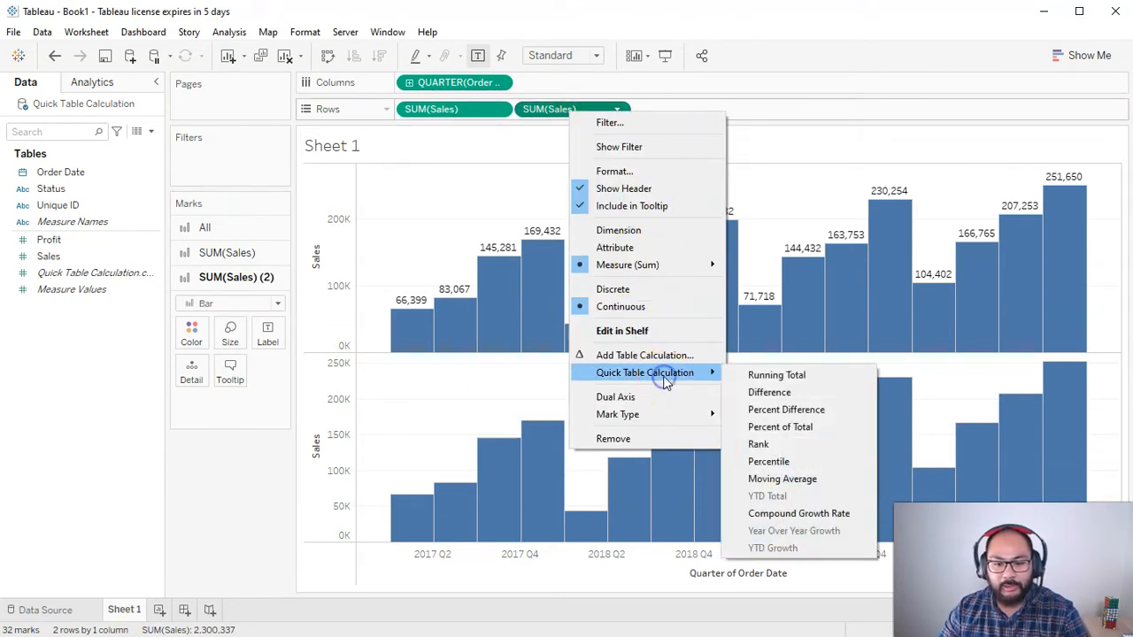
pyautogui.moveTo(787, 409)
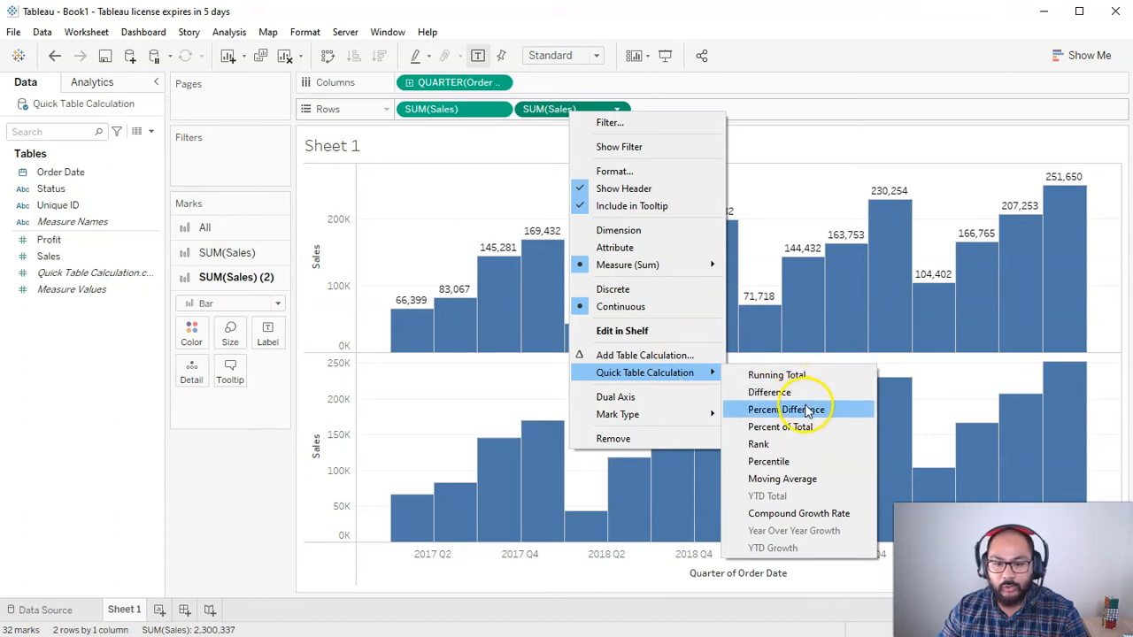
# - Apply the Difference quick table calculation to the second SUM(Sales) pill
pyautogui.click(768, 392)
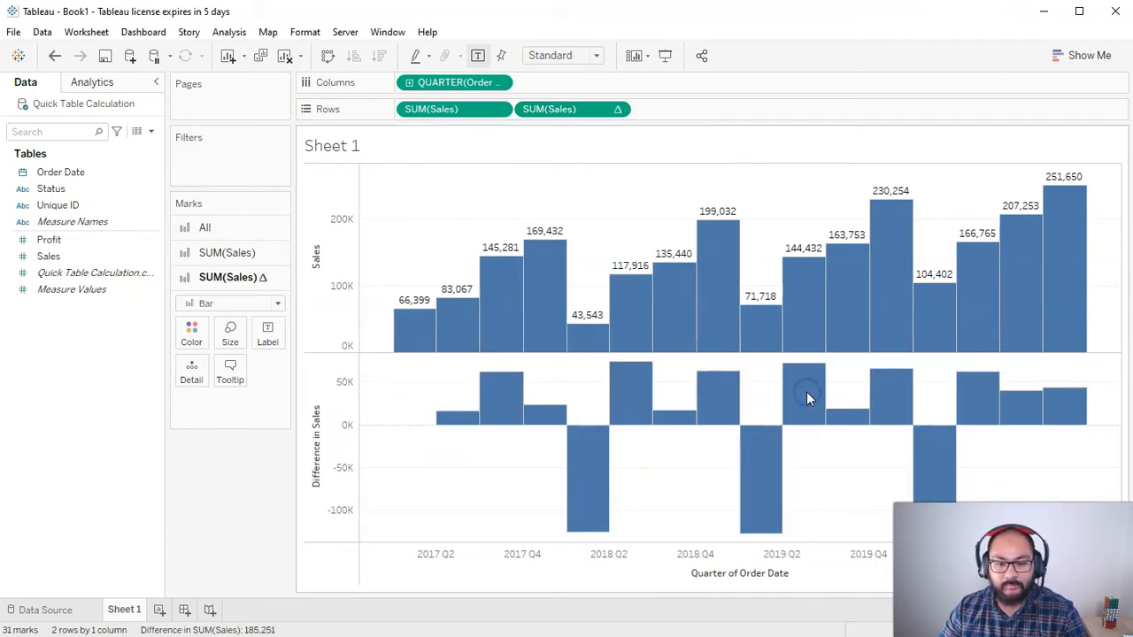
pyautogui.moveTo(451, 420)
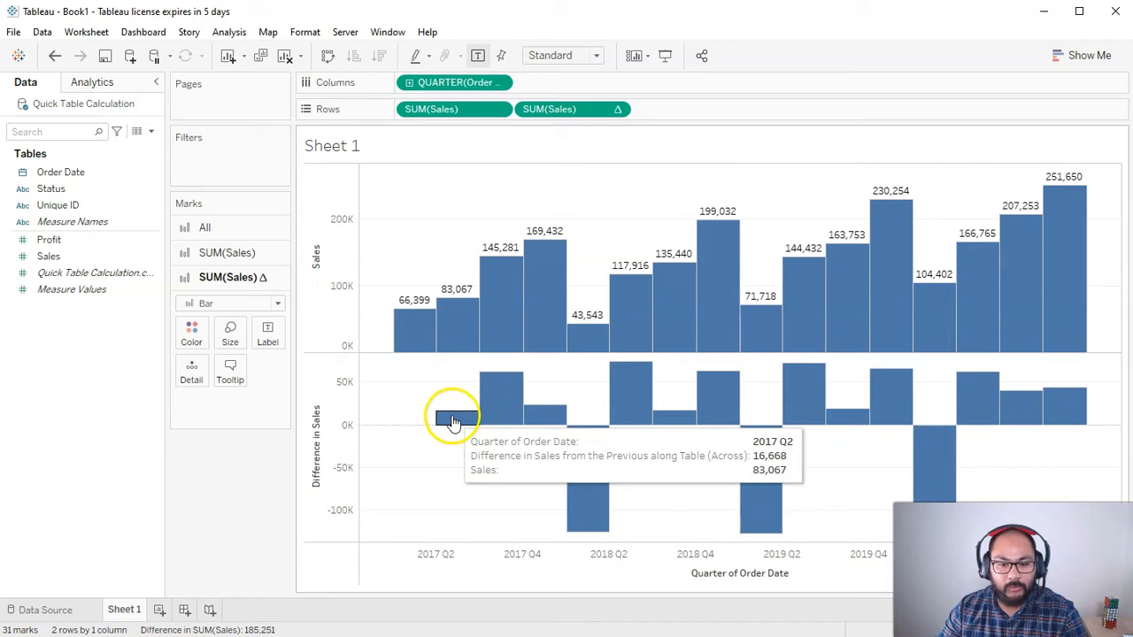
pyautogui.moveTo(348, 266)
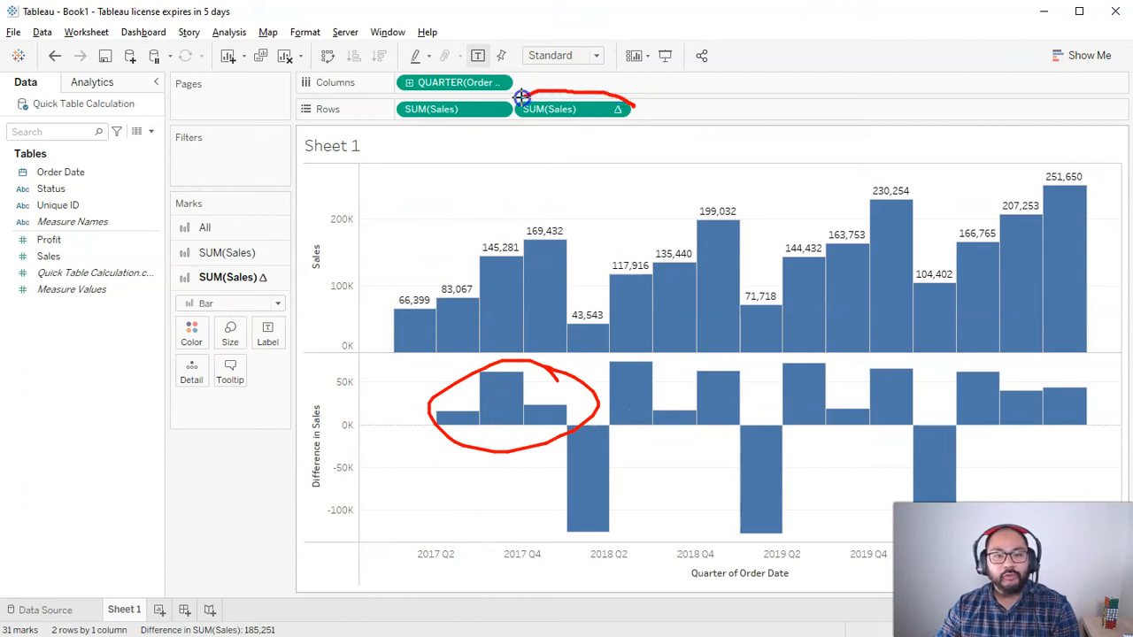
pyautogui.moveTo(439, 219)
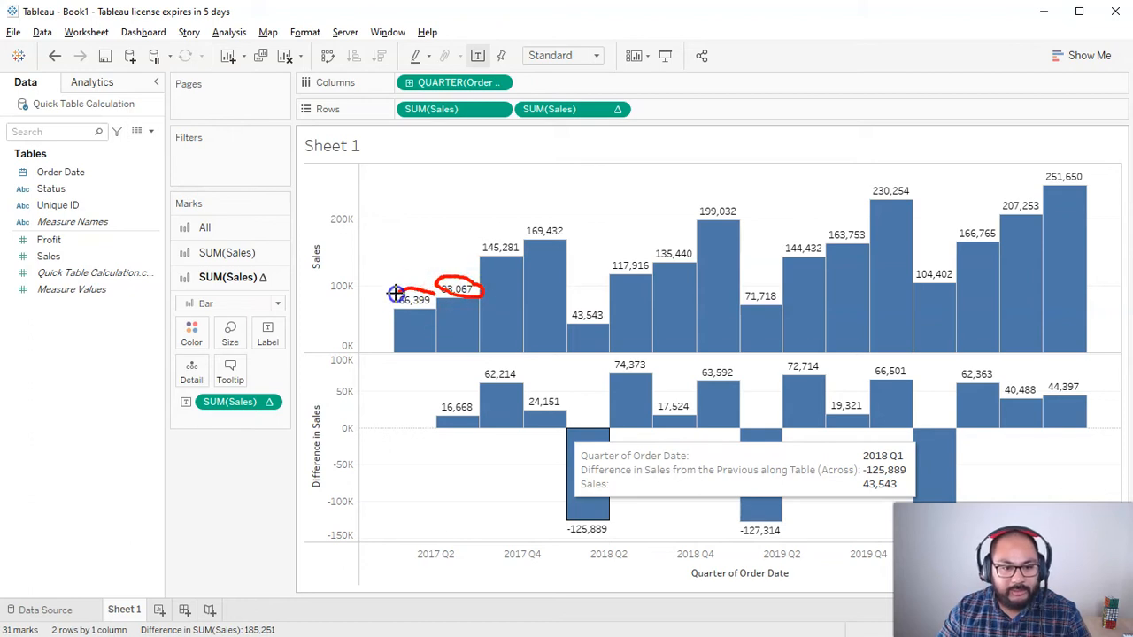
pyautogui.moveTo(466, 419)
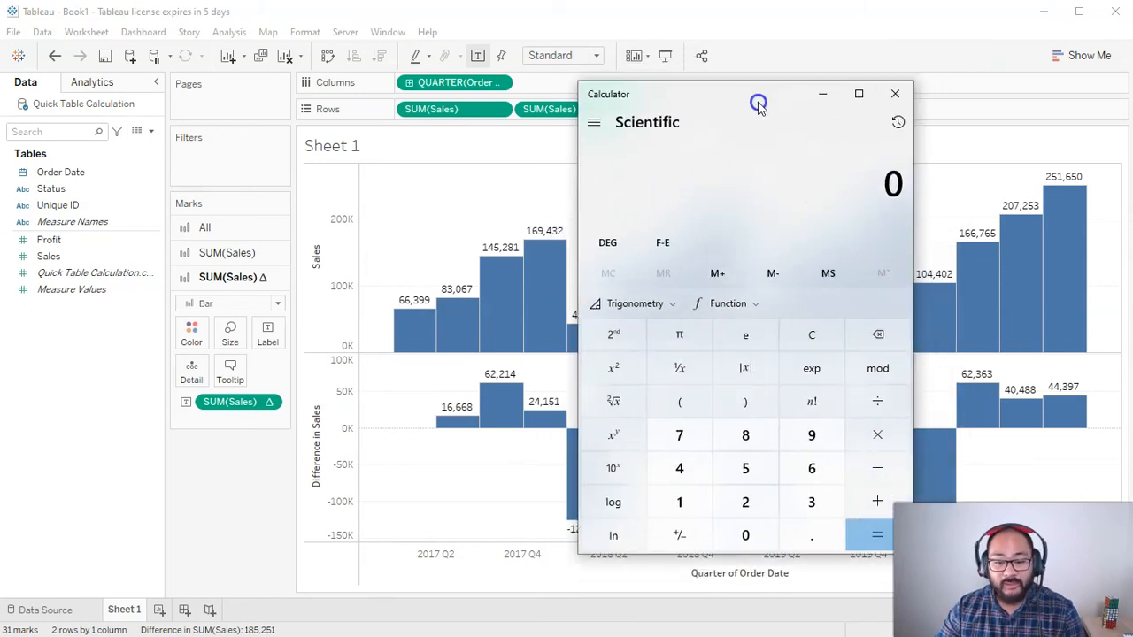
# - Calculate 83,067 − 66,399 = 16,668, then 145,281 − 83,067 = 62,214
pyautogui.click(745, 434)
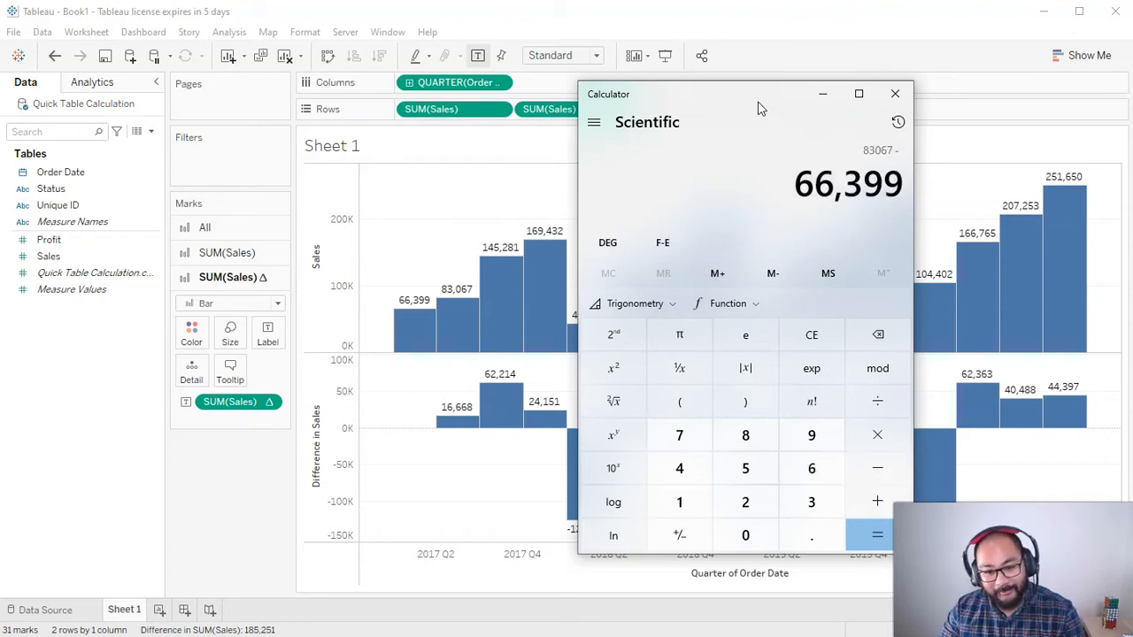
pyautogui.click(876, 534)
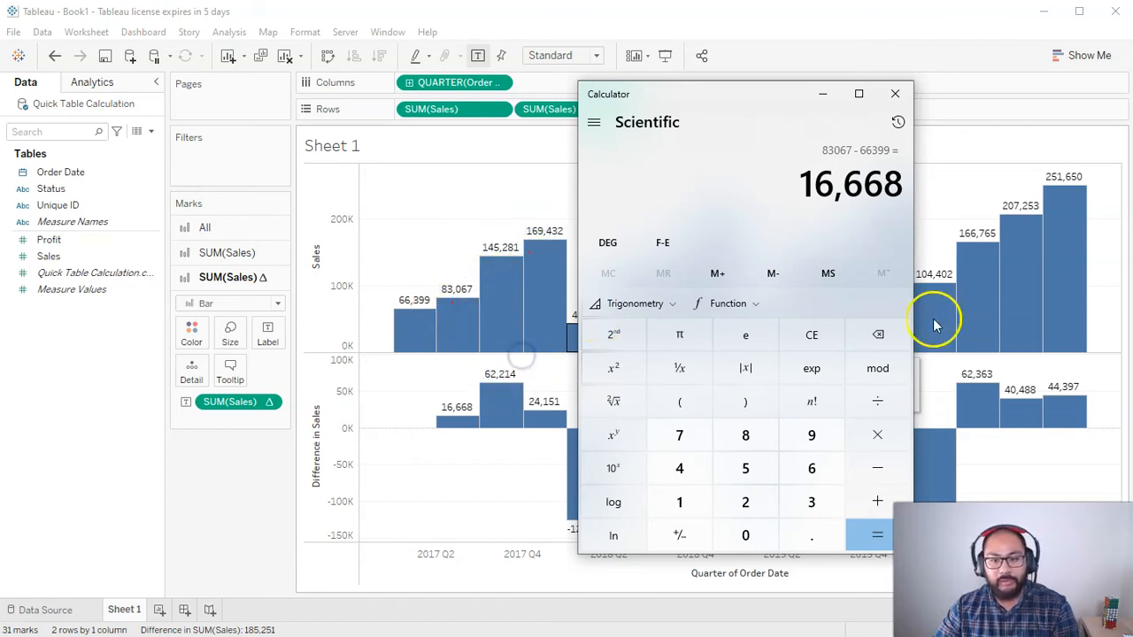
pyautogui.click(810, 335)
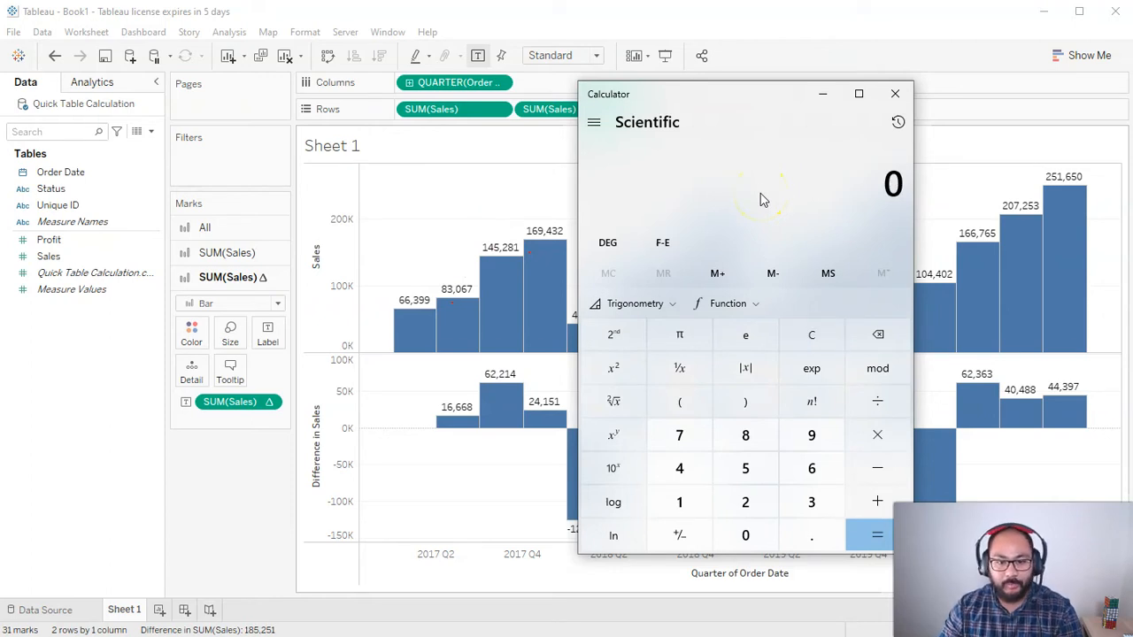
pyautogui.click(877, 467)
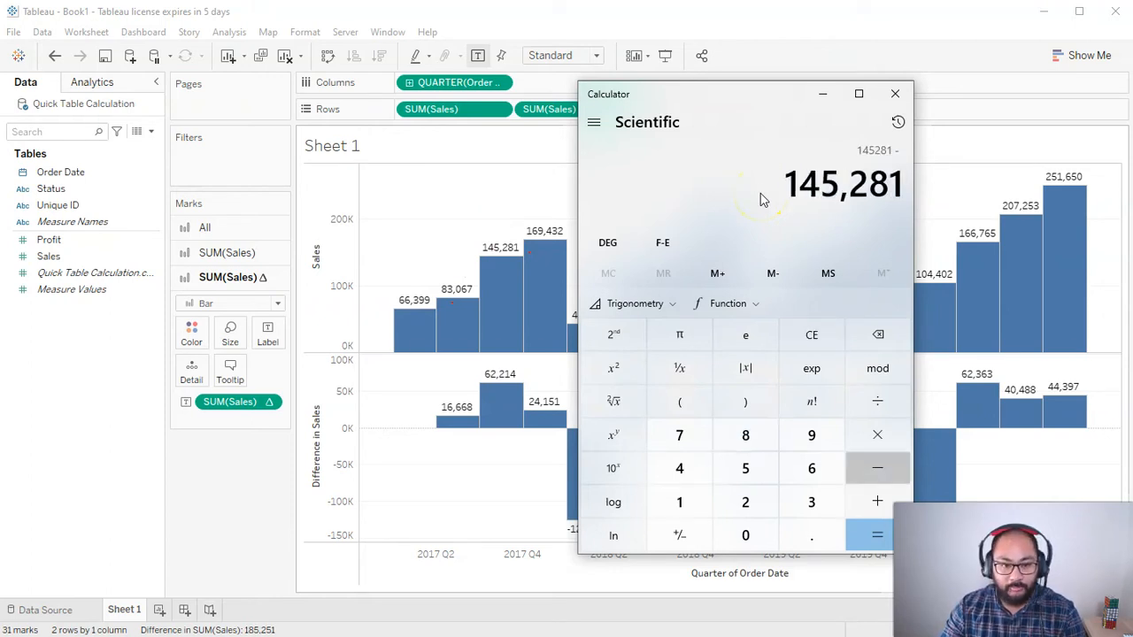
pyautogui.click(877, 534)
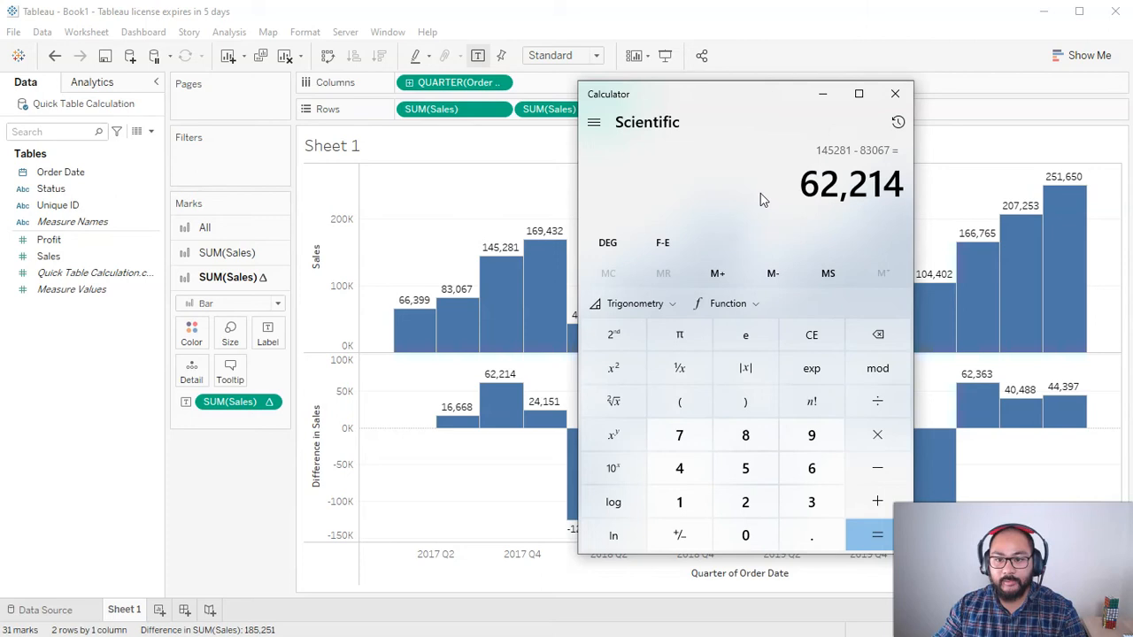
pyautogui.moveTo(515, 366)
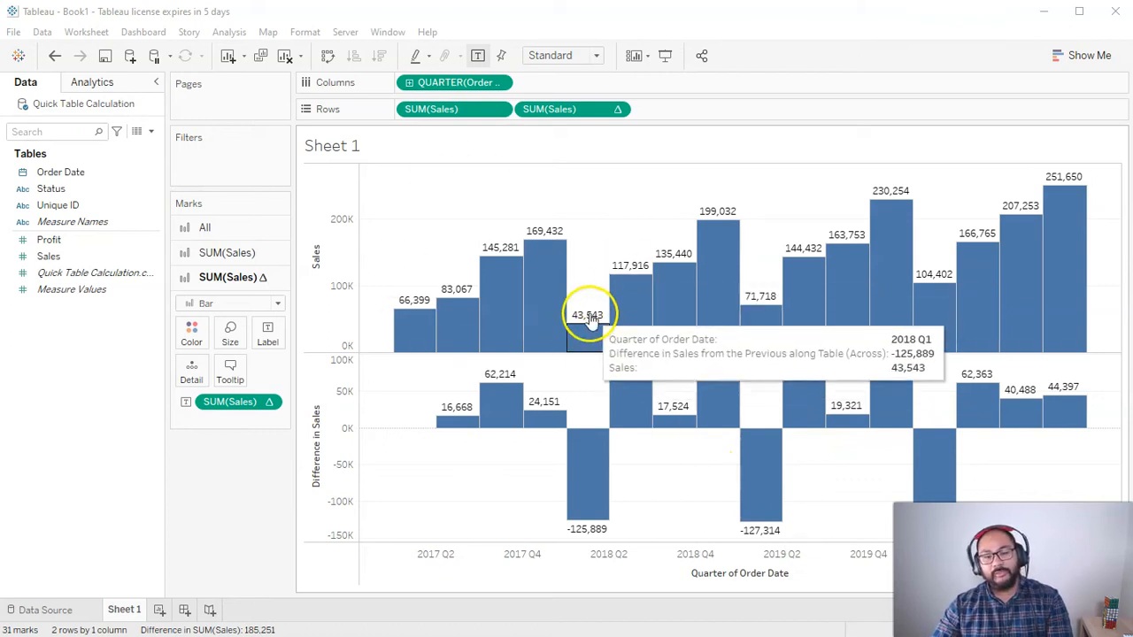
pyautogui.moveTo(854, 367)
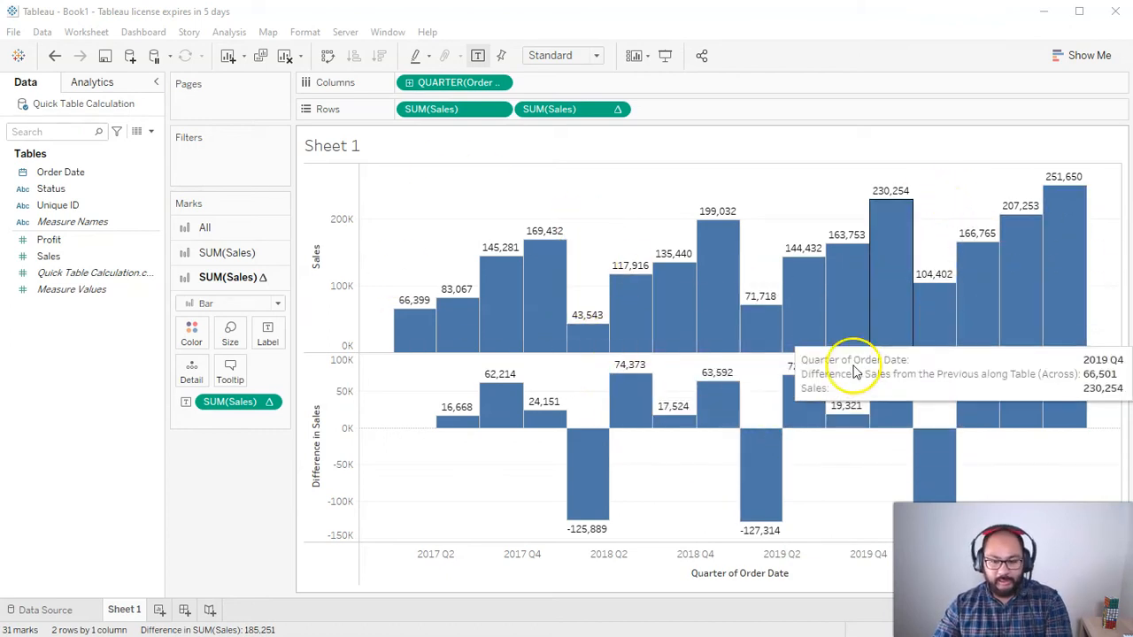
pyautogui.moveTo(613, 422)
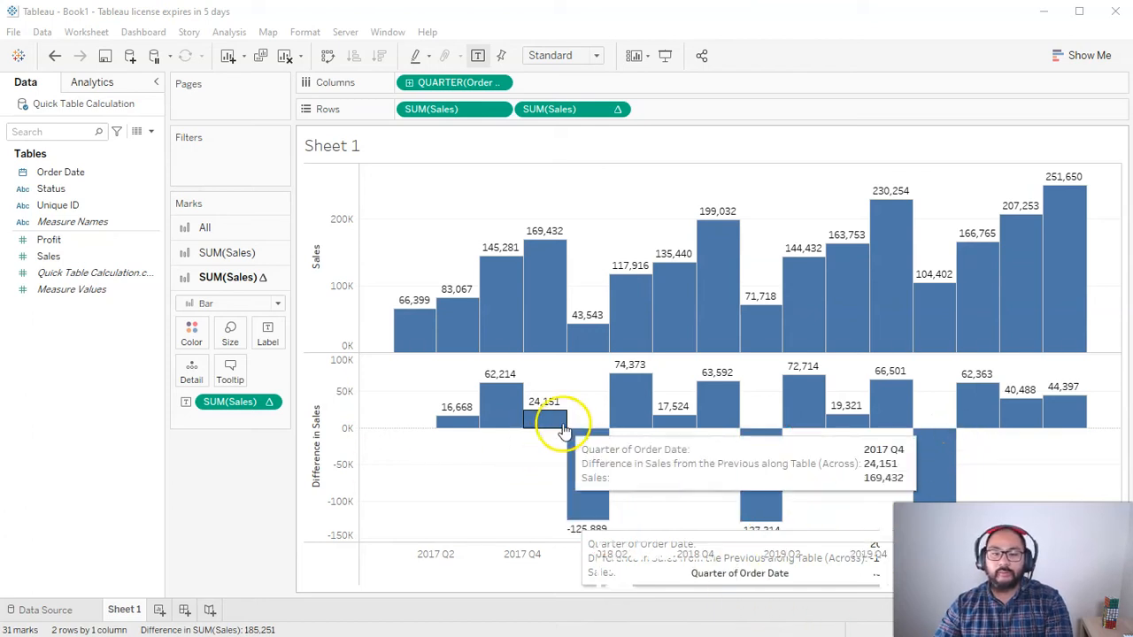
pyautogui.moveTo(599, 419)
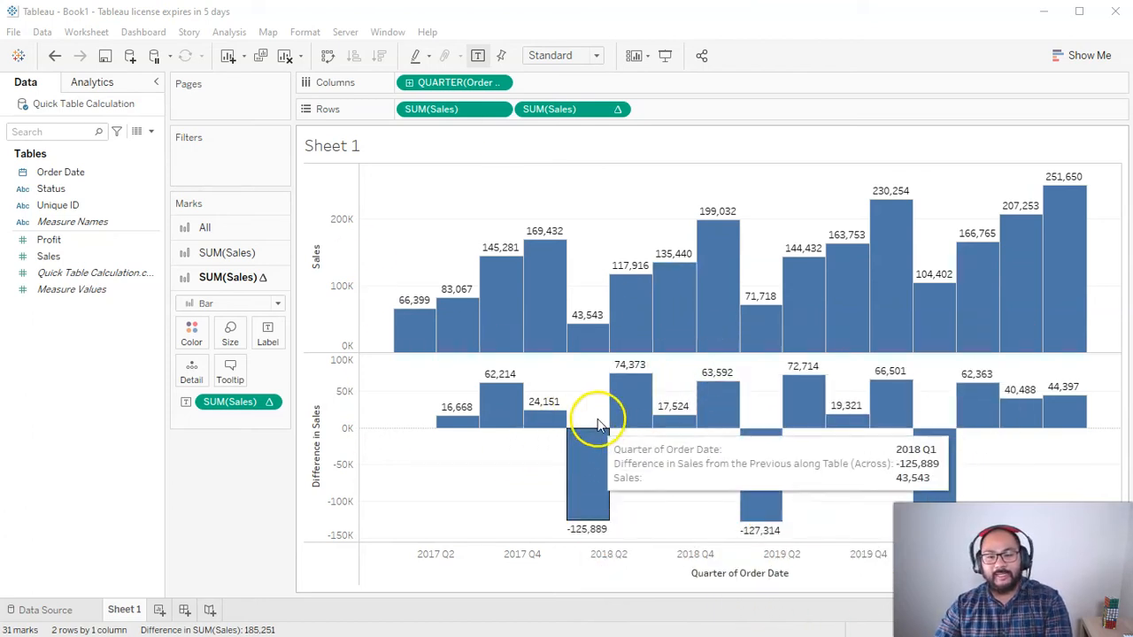
pyautogui.moveTo(585, 345)
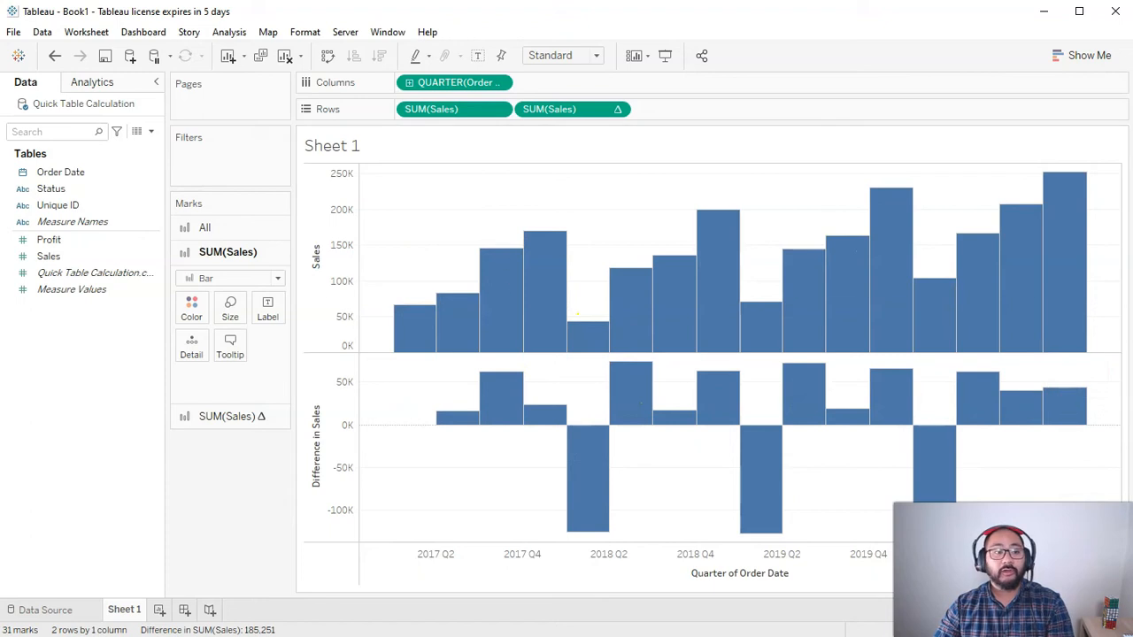
# - Colour All marks by QUARTER(Order Date), then highlight and clear Q1 bars
pyautogui.click(60, 172)
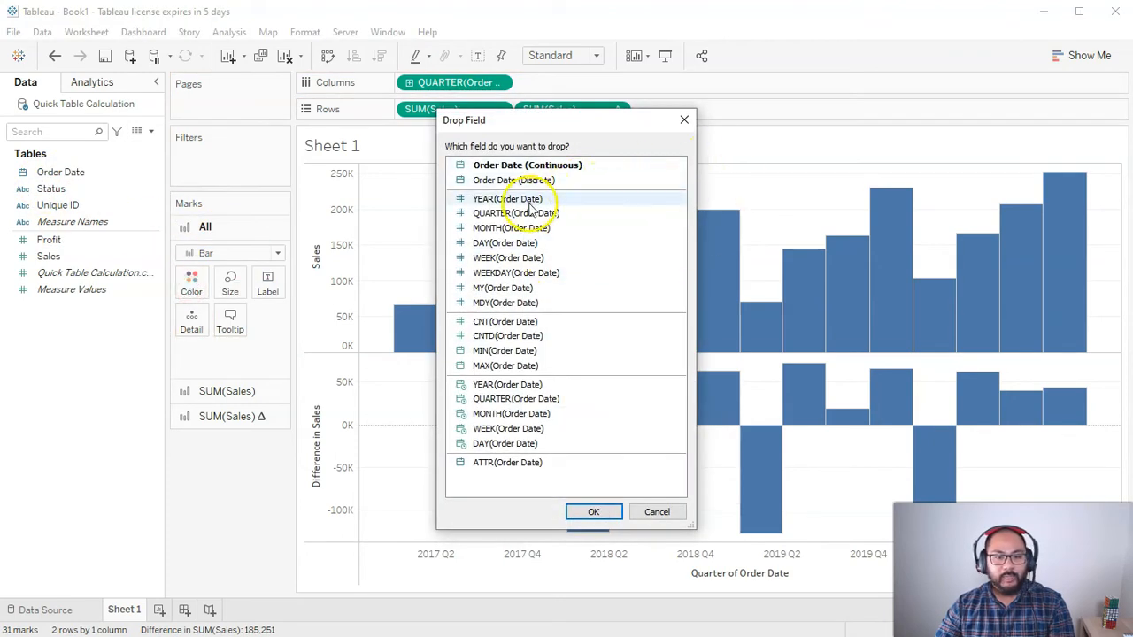
pyautogui.click(516, 212)
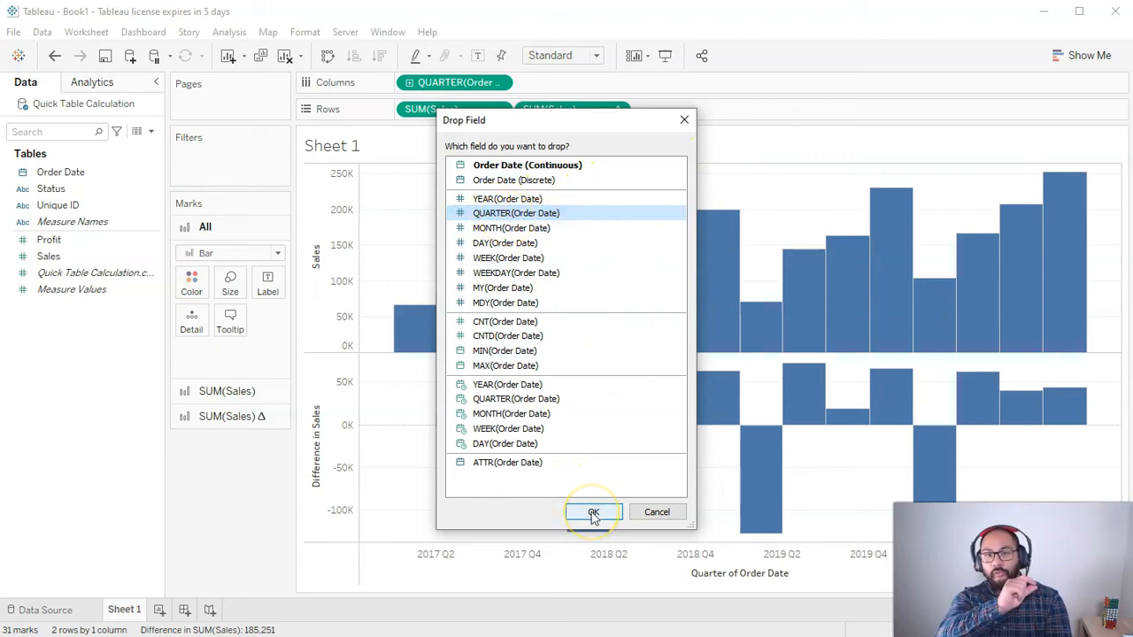
pyautogui.click(592, 512)
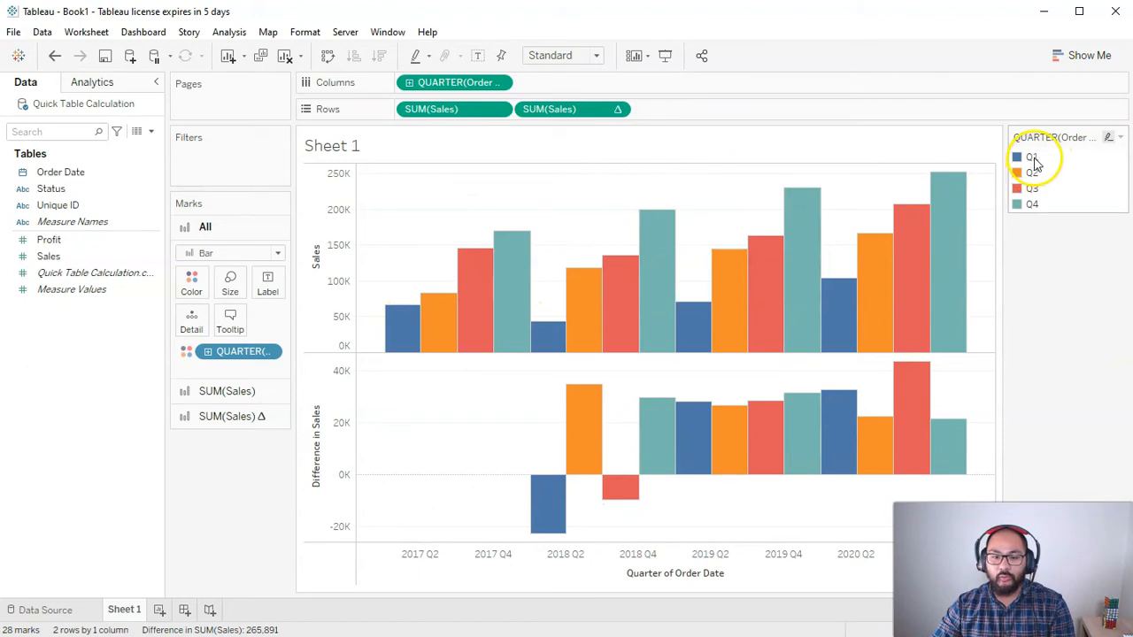
pyautogui.click(1031, 157)
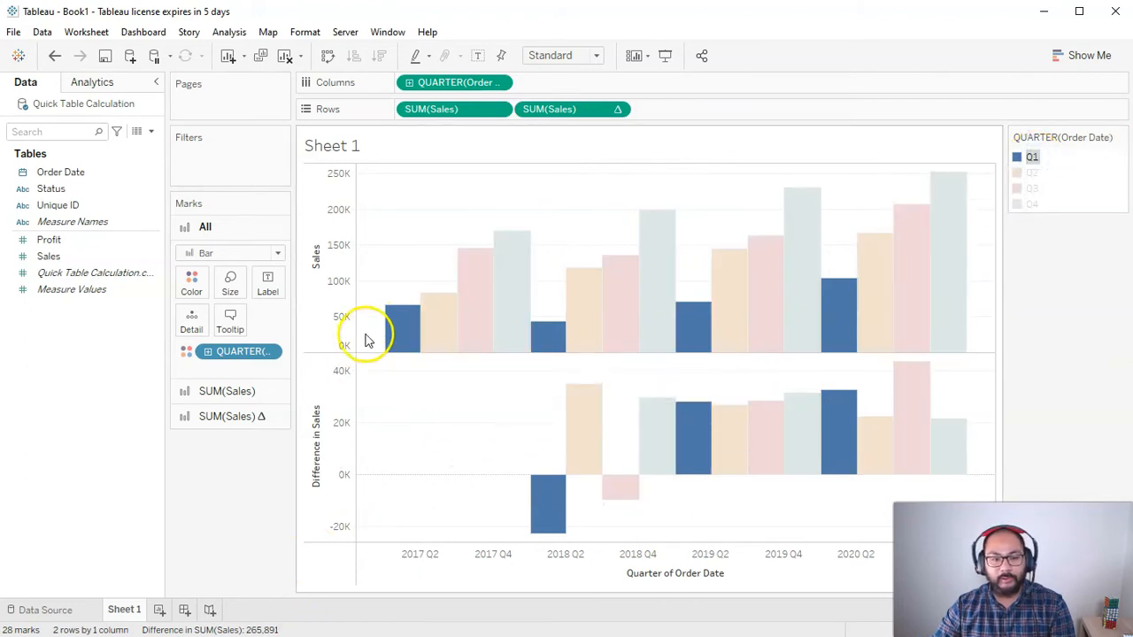
pyautogui.moveTo(379, 326)
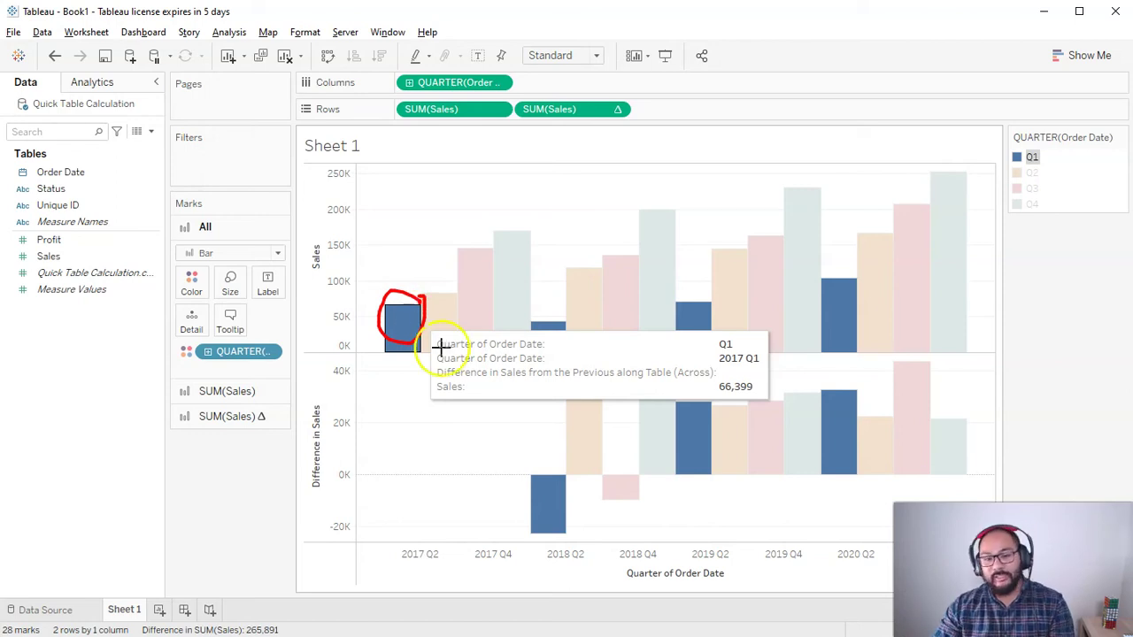
pyautogui.moveTo(537, 245)
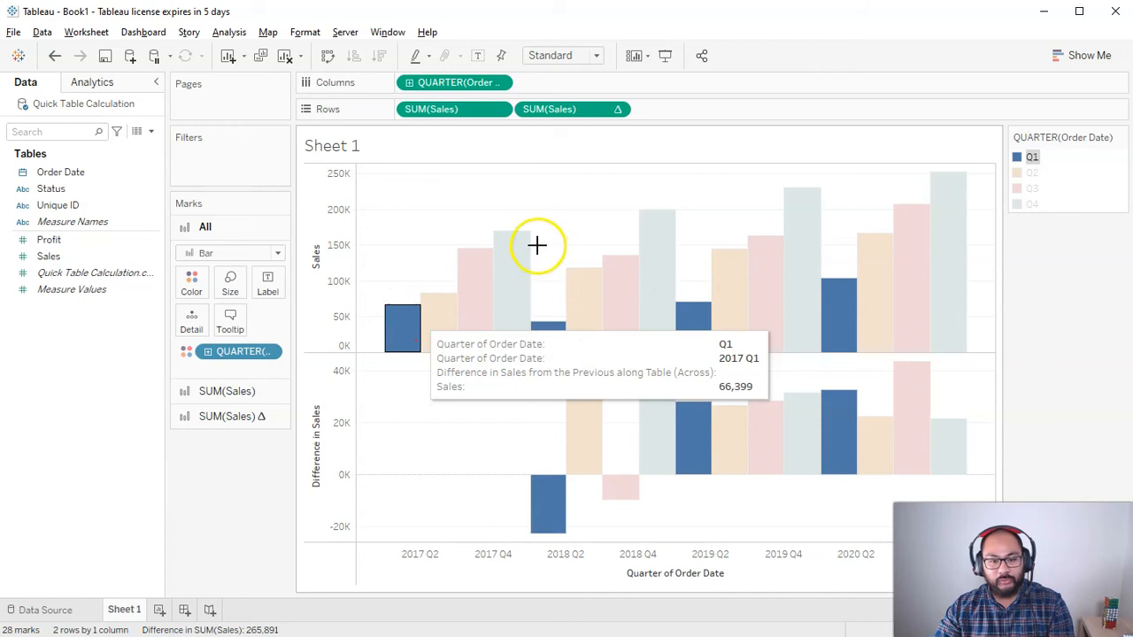
pyautogui.moveTo(682, 230)
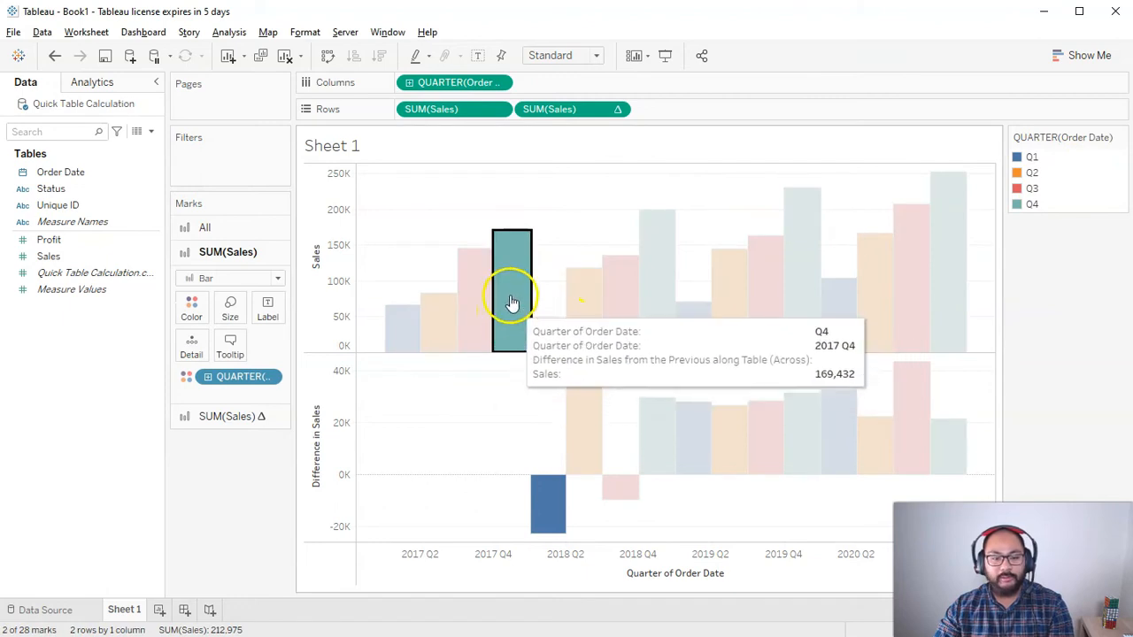
pyautogui.click(542, 338)
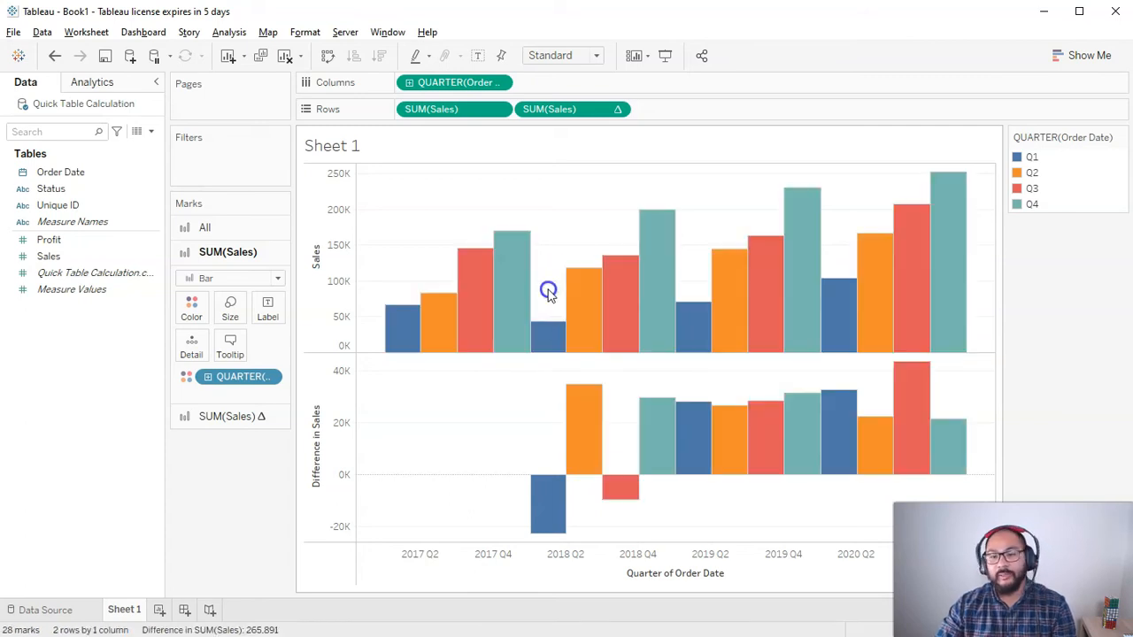
pyautogui.moveTo(544, 337)
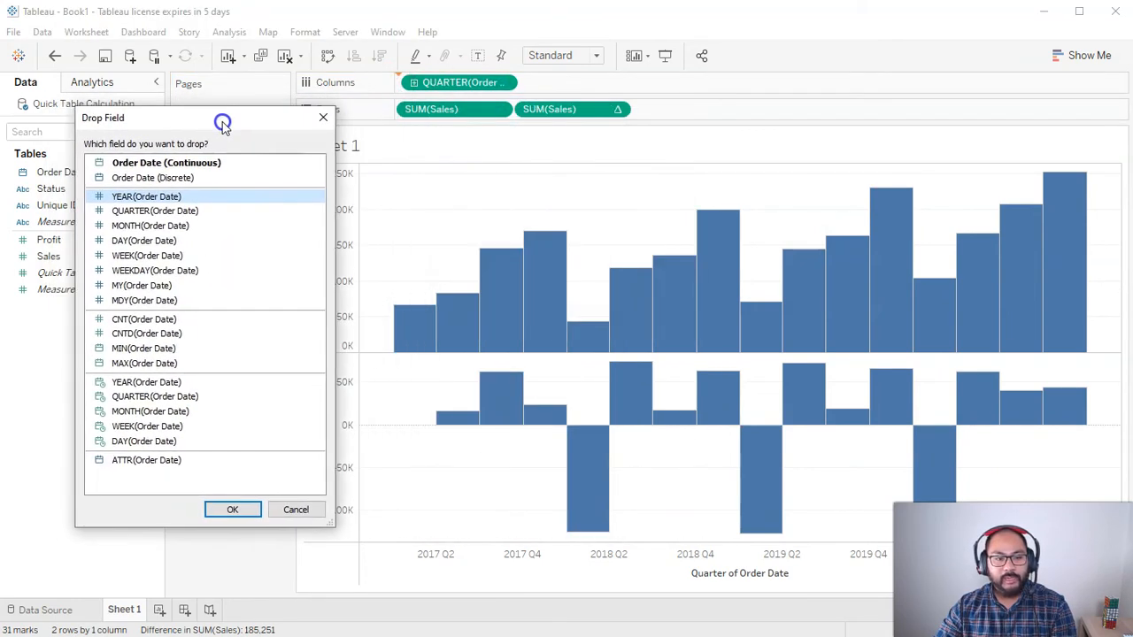
# - Add YEAR(Order Date) to Columns and clear the 2018 header selection
pyautogui.click(146, 196)
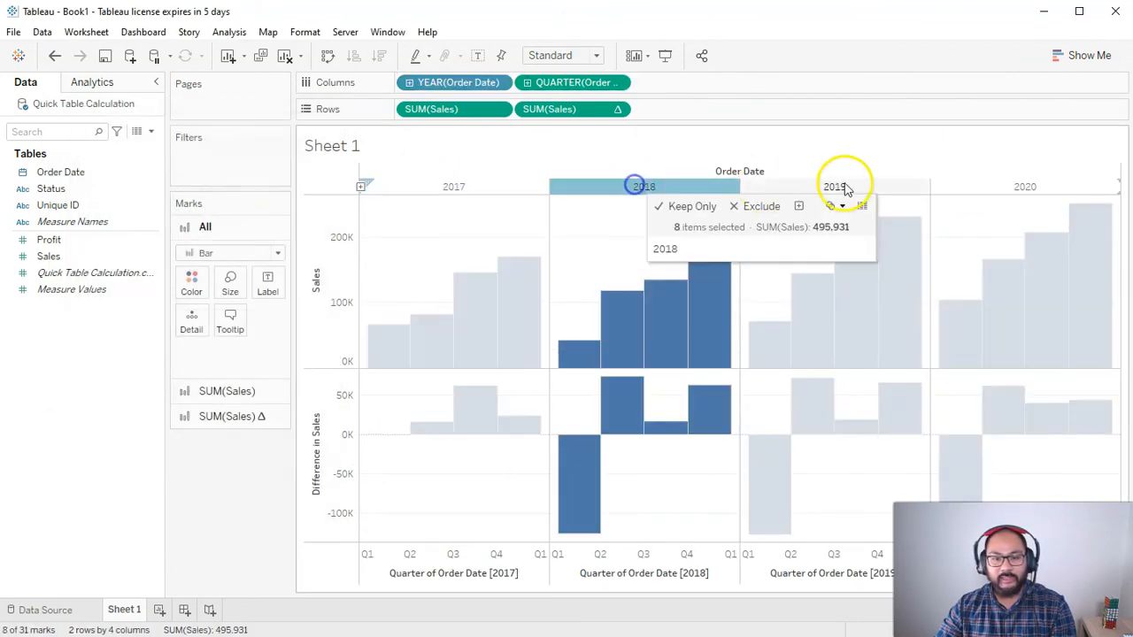
pyautogui.click(332, 212)
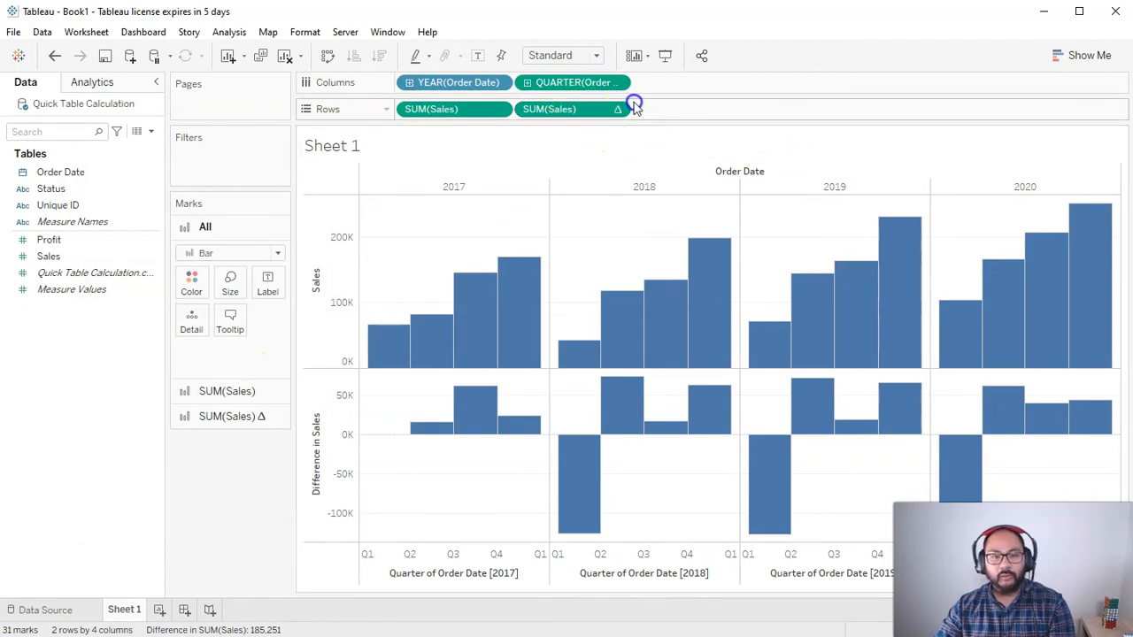
pyautogui.moveTo(655, 236)
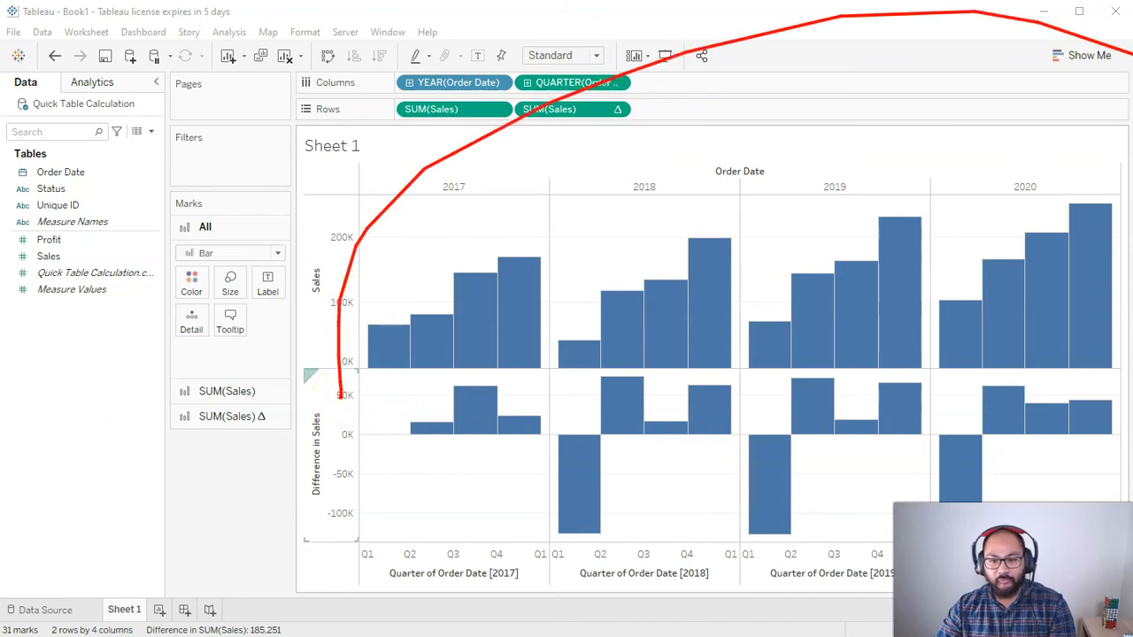
pyautogui.moveTo(541, 271)
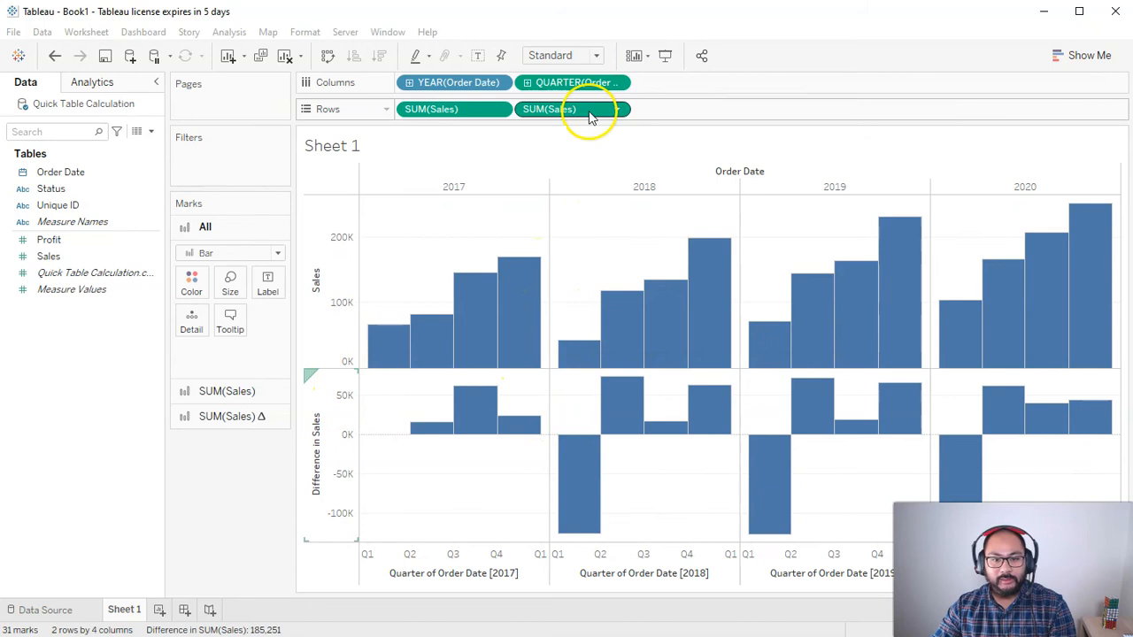
pyautogui.click(614, 109)
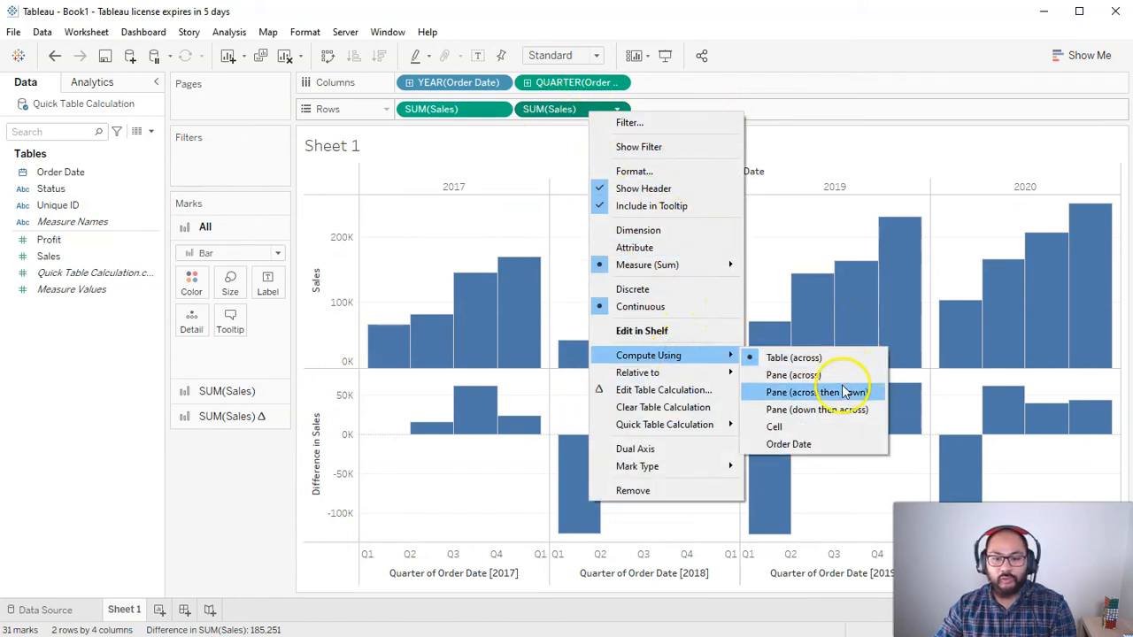
pyautogui.moveTo(837, 375)
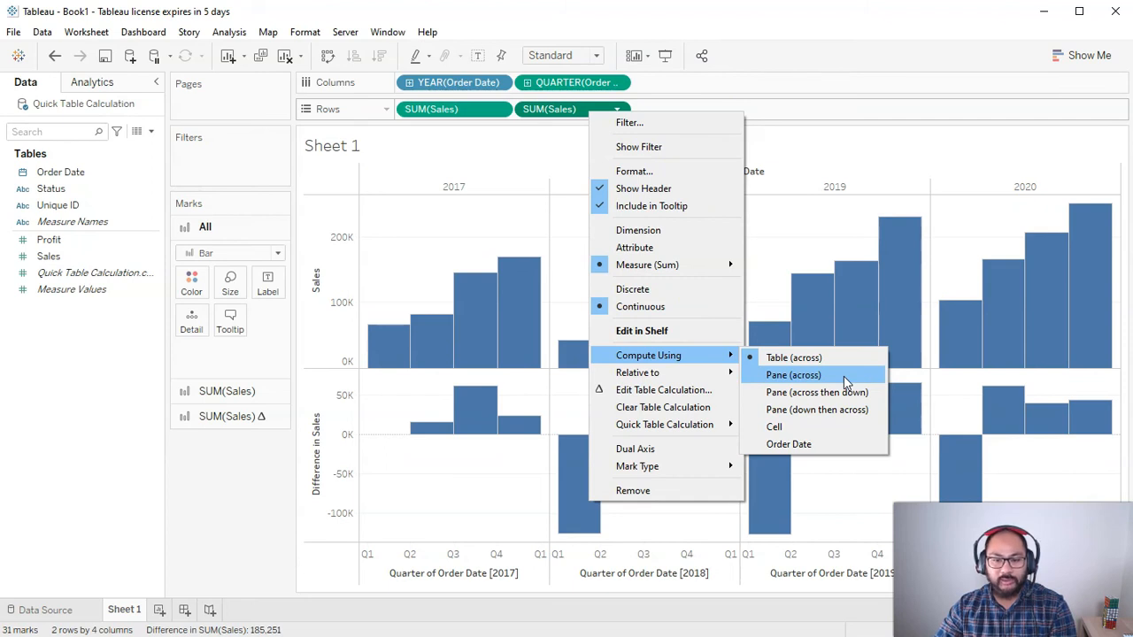
pyautogui.click(793, 375)
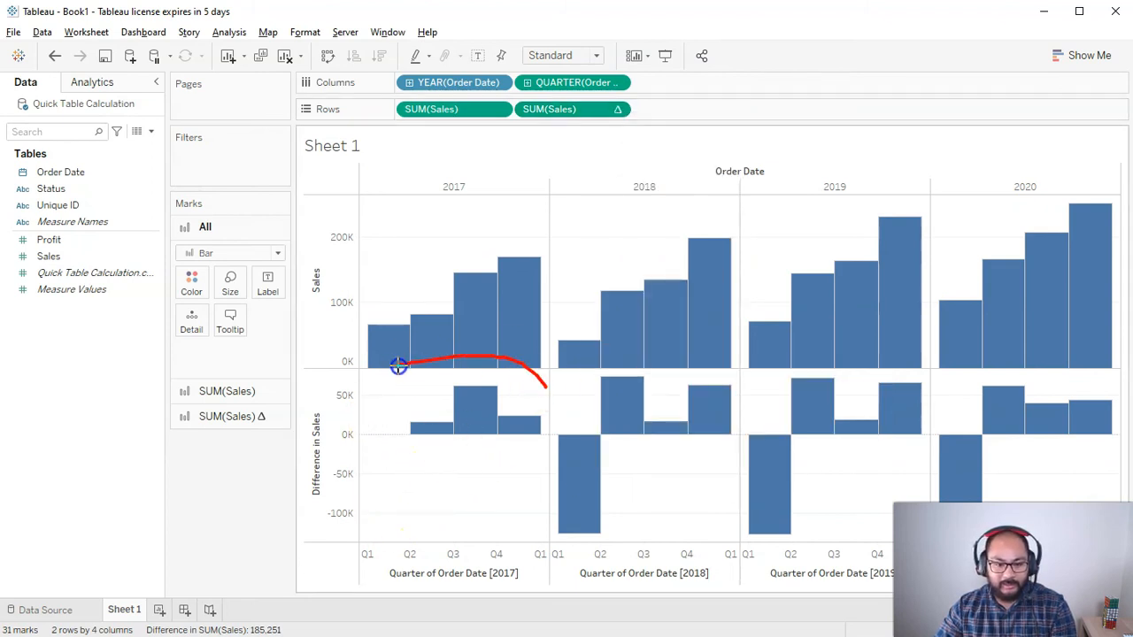
pyautogui.moveTo(399, 363); pyautogui.dragTo(686, 371)
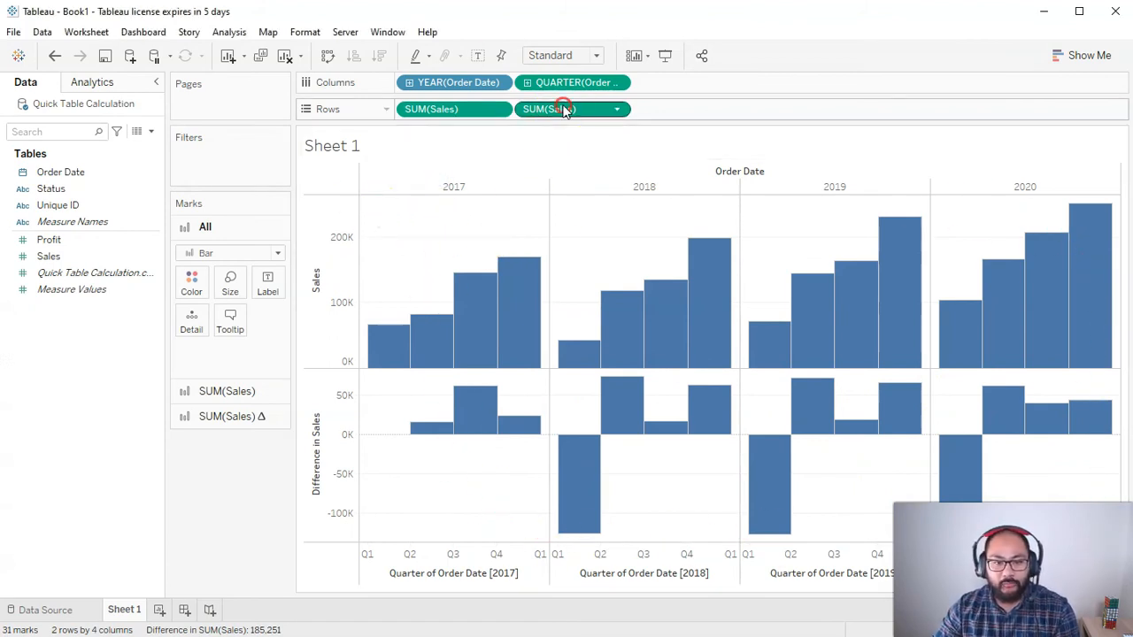
# - Set the SUM(Sales) Δ pill to Compute Using Pane (across)
pyautogui.rightClick(562, 108)
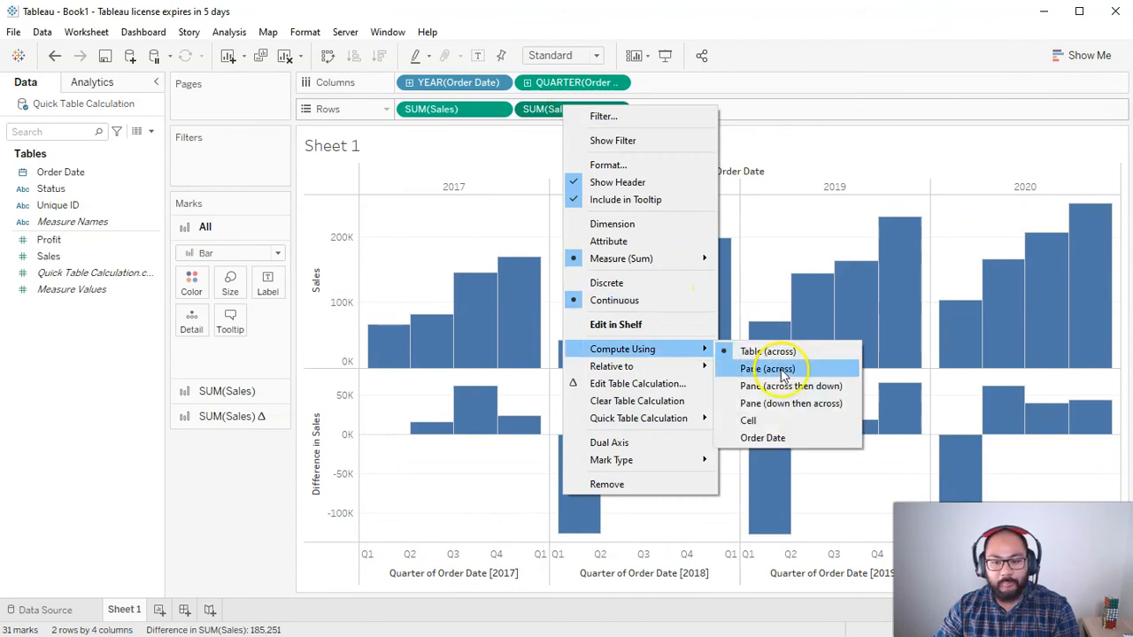
pyautogui.click(769, 368)
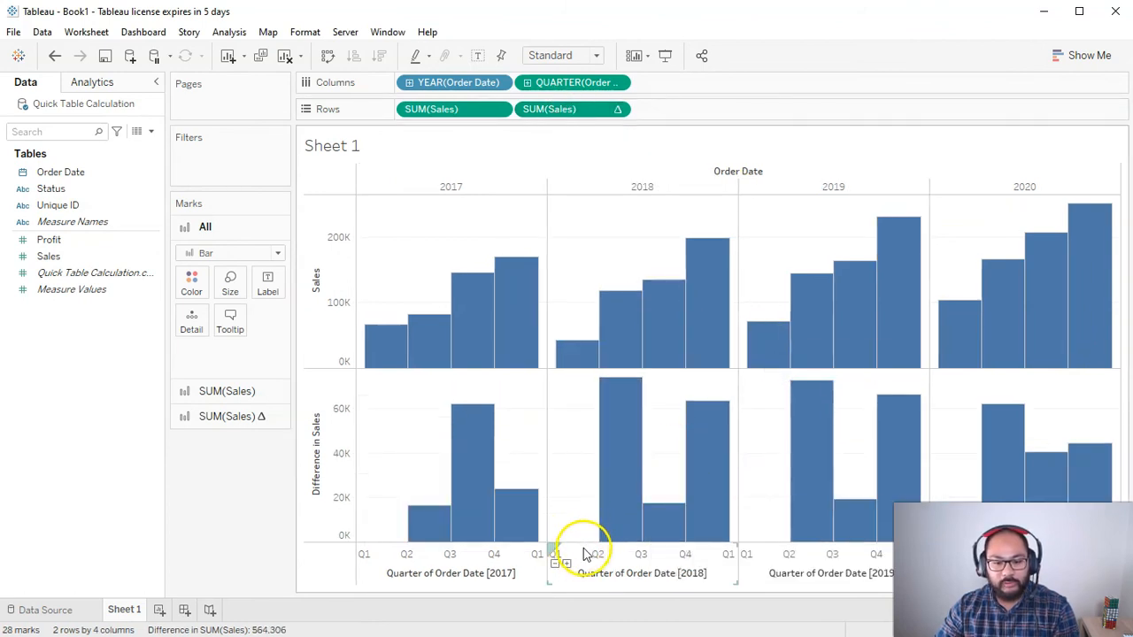
pyautogui.moveTo(570, 309)
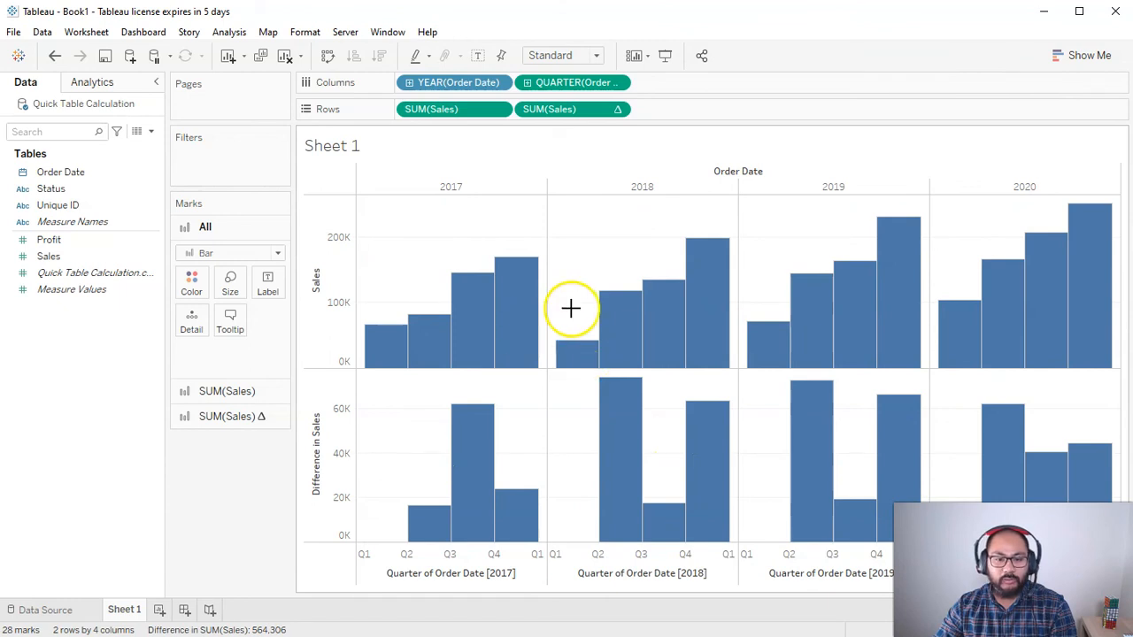